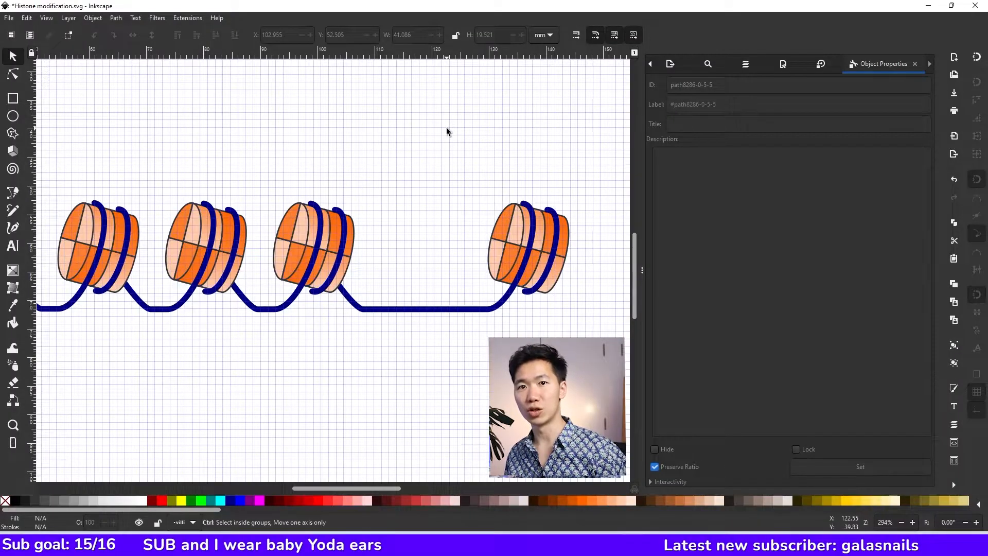
# Step: Turn on the page grid from the View menu
pyautogui.click(45, 18)
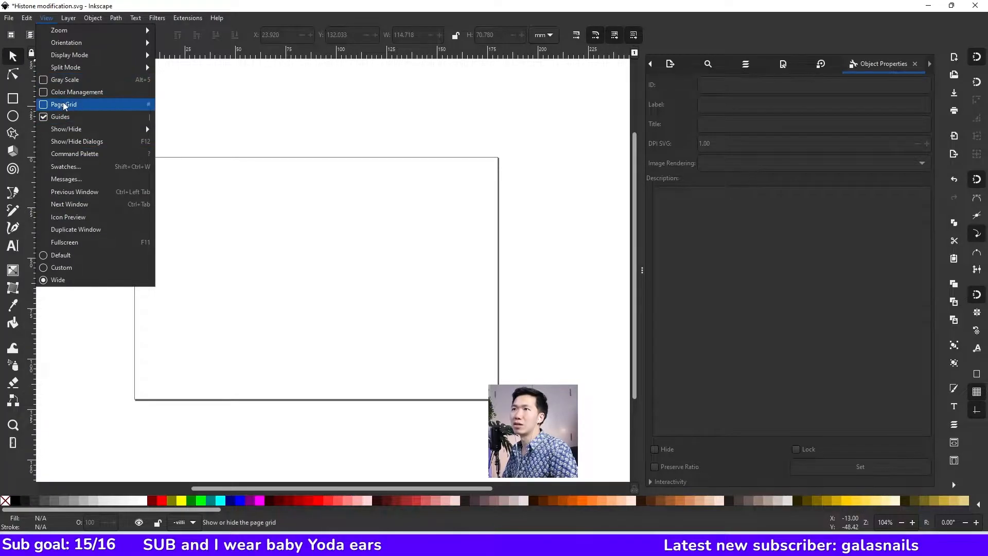
pyautogui.click(64, 104)
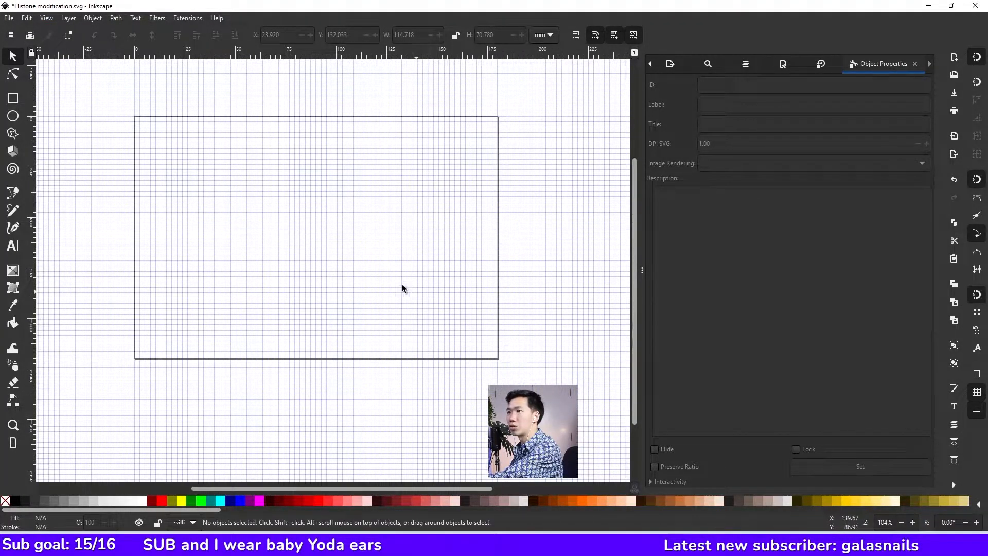
# Step: Draw a tall ellipse and a rectangle body, then place an ellipse copy at the body's right end
pyautogui.moveTo(257, 173); pyautogui.dragTo(285, 259)
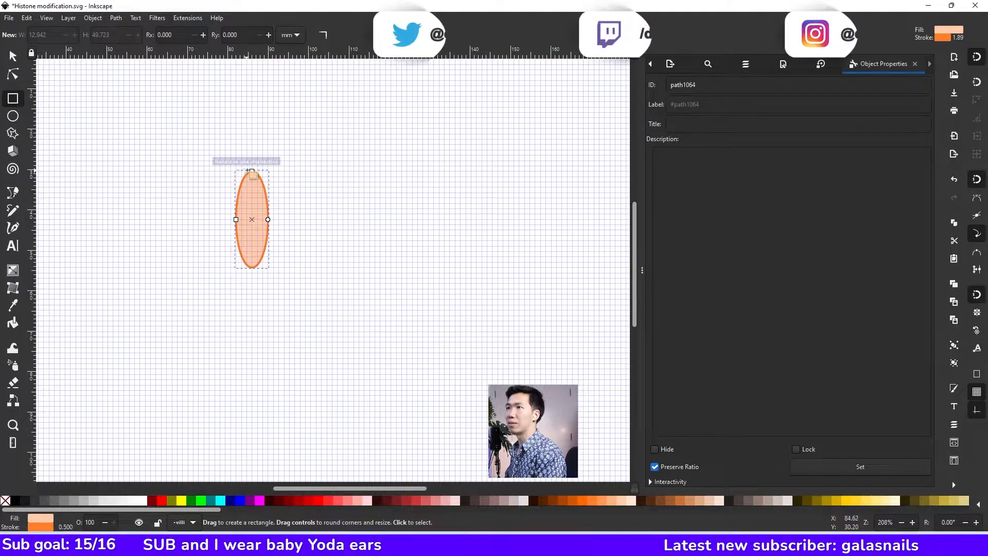
pyautogui.moveTo(252, 171); pyautogui.dragTo(308, 237)
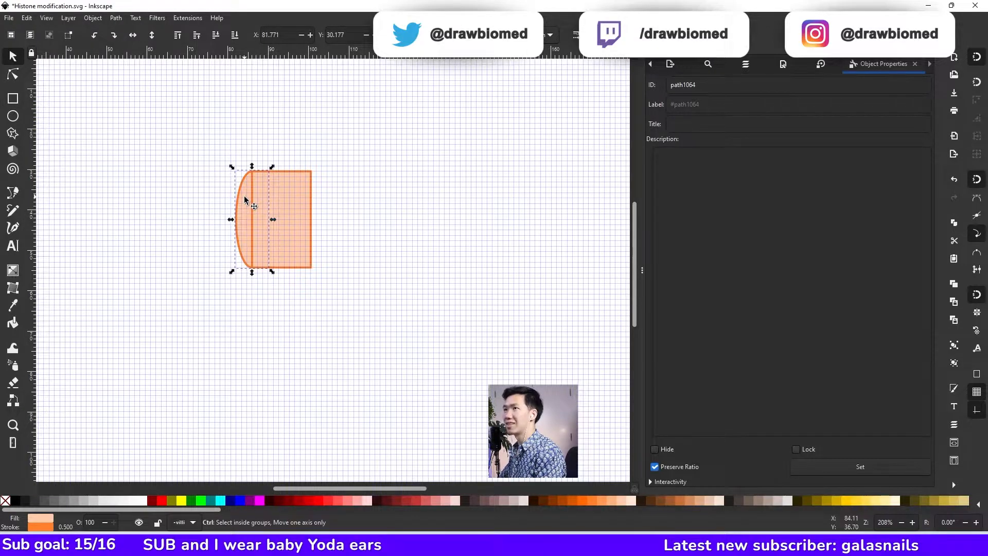
pyautogui.moveTo(251, 214); pyautogui.dragTo(261, 183)
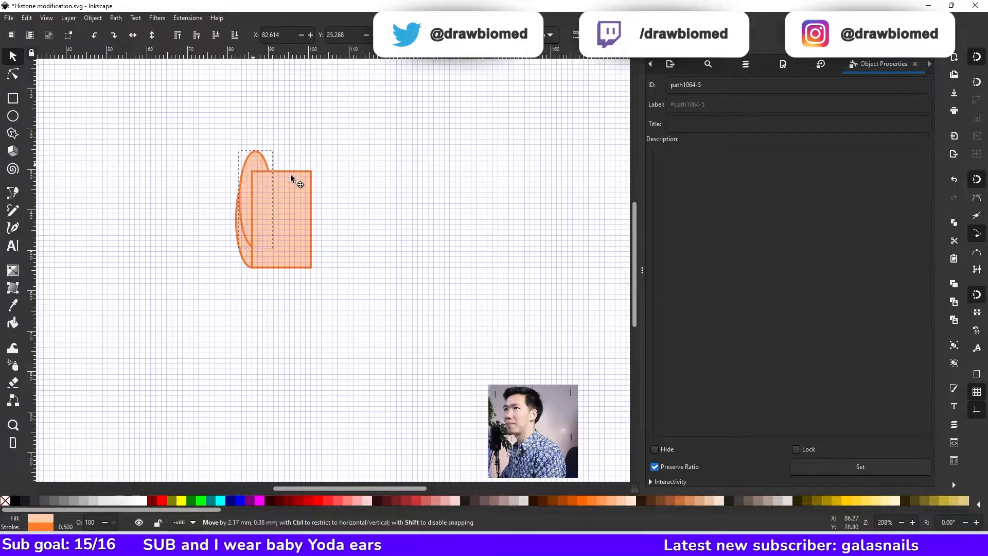
pyautogui.moveTo(291, 178); pyautogui.dragTo(317, 189)
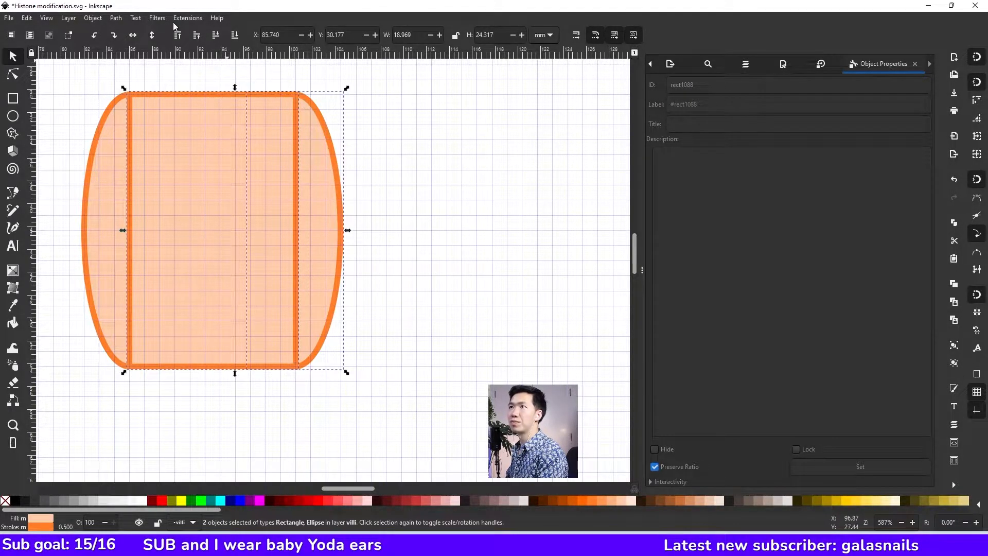
# Step: Convert the shapes to paths and union the cylinder body parts into one shape
pyautogui.click(115, 17)
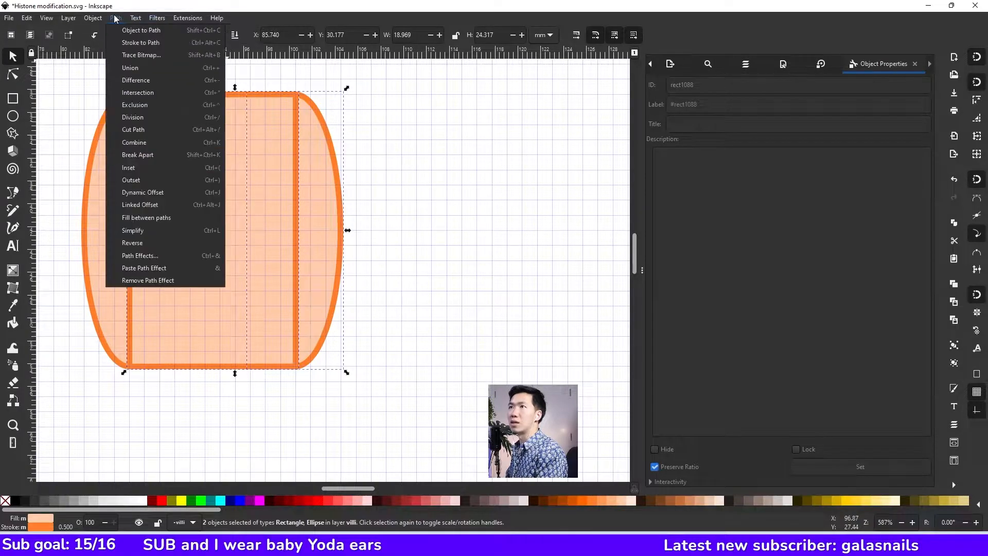
pyautogui.moveTo(141, 29)
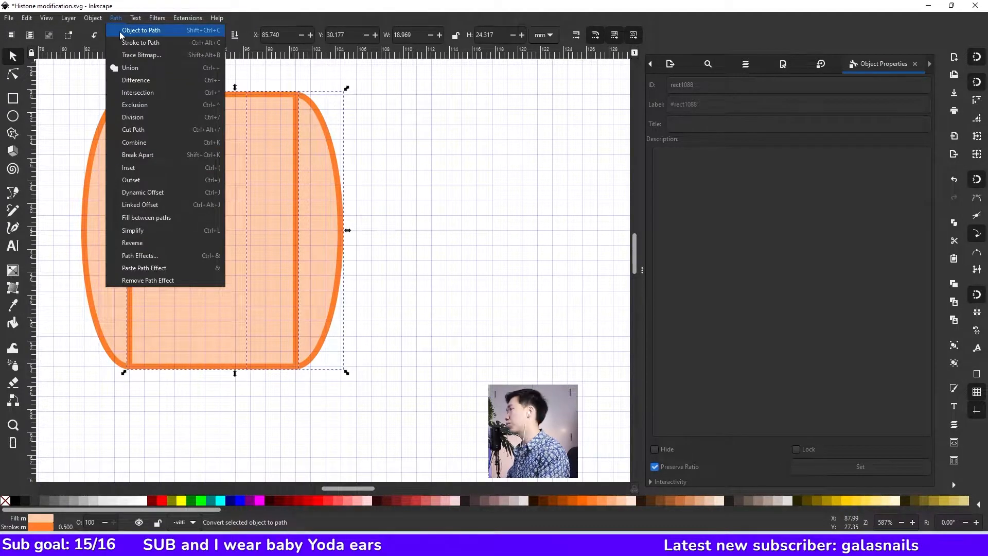
pyautogui.click(141, 30)
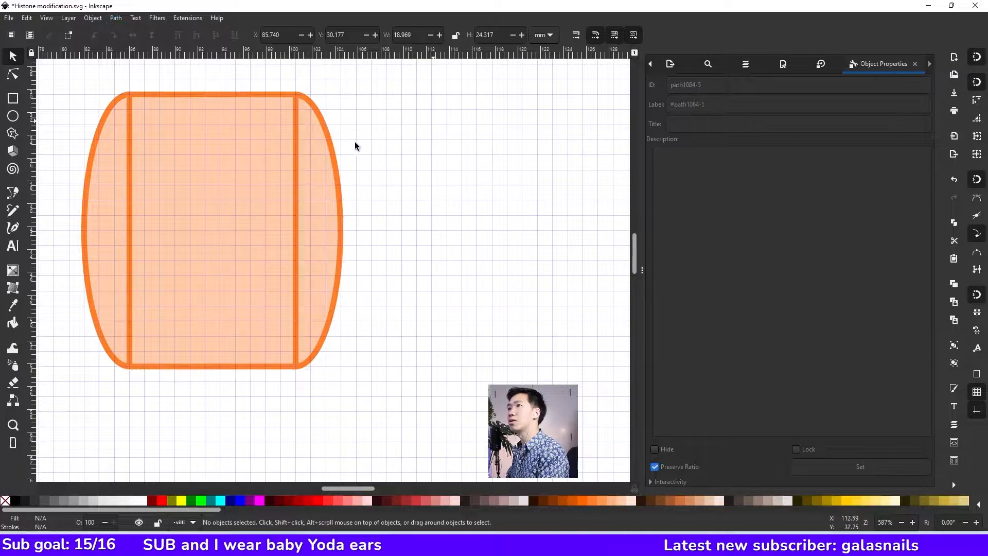
pyautogui.click(321, 125)
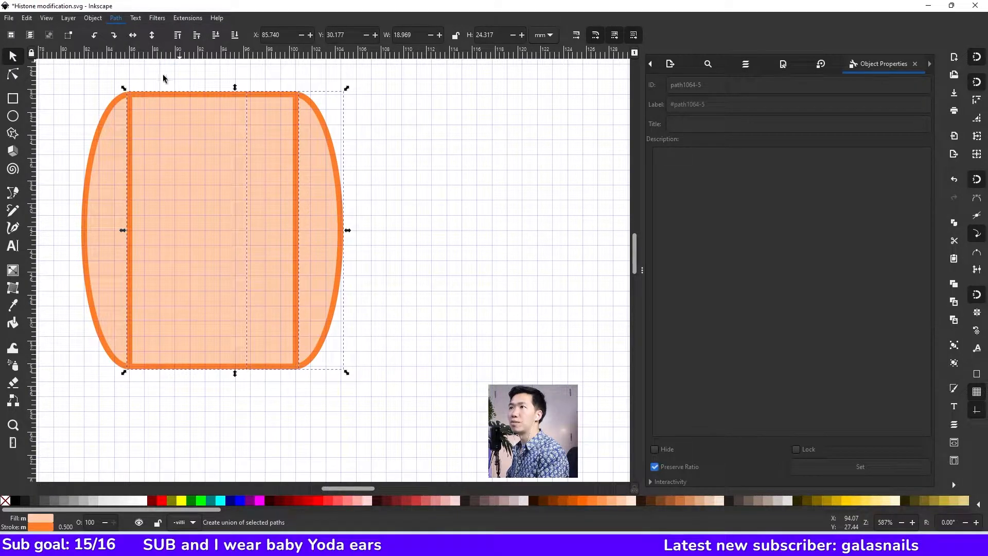
pyautogui.click(274, 176)
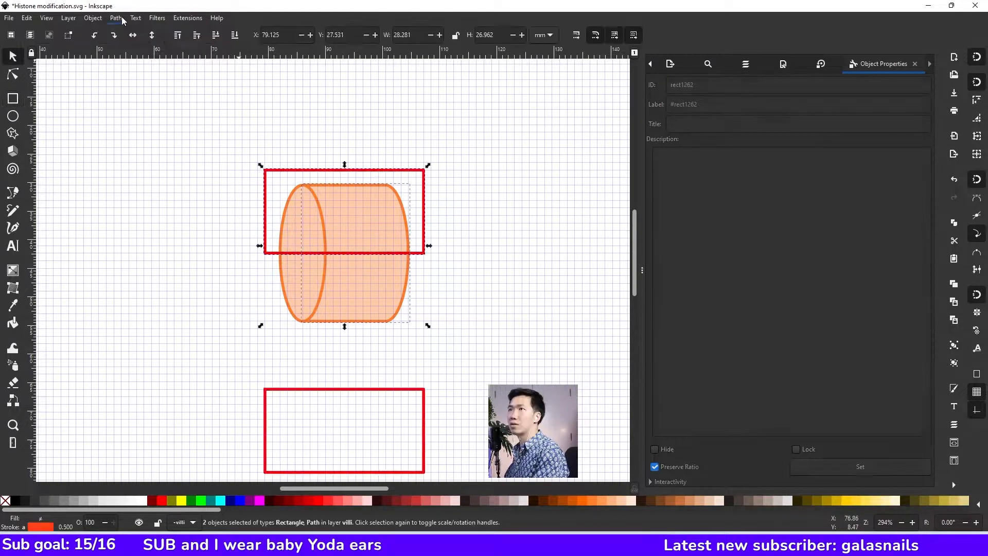
# Step: Divide the cylinder body with the red rectangle into upper and lower halves
pyautogui.click(115, 17)
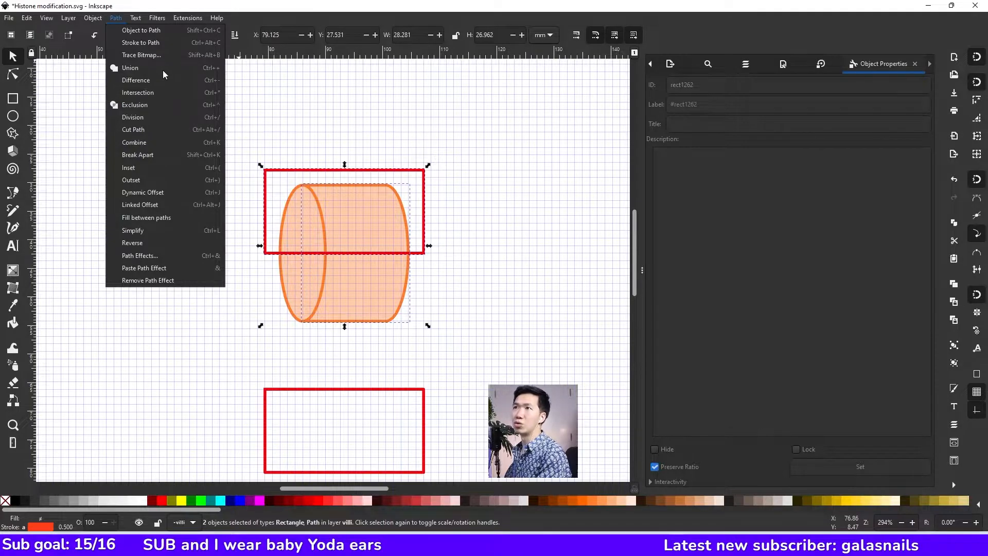
pyautogui.moveTo(133, 117)
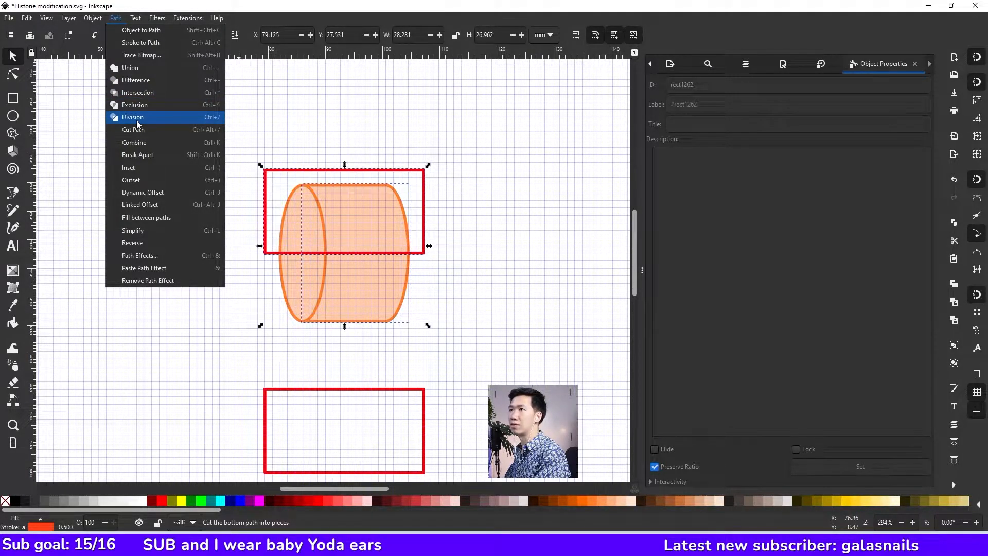
pyautogui.click(133, 117)
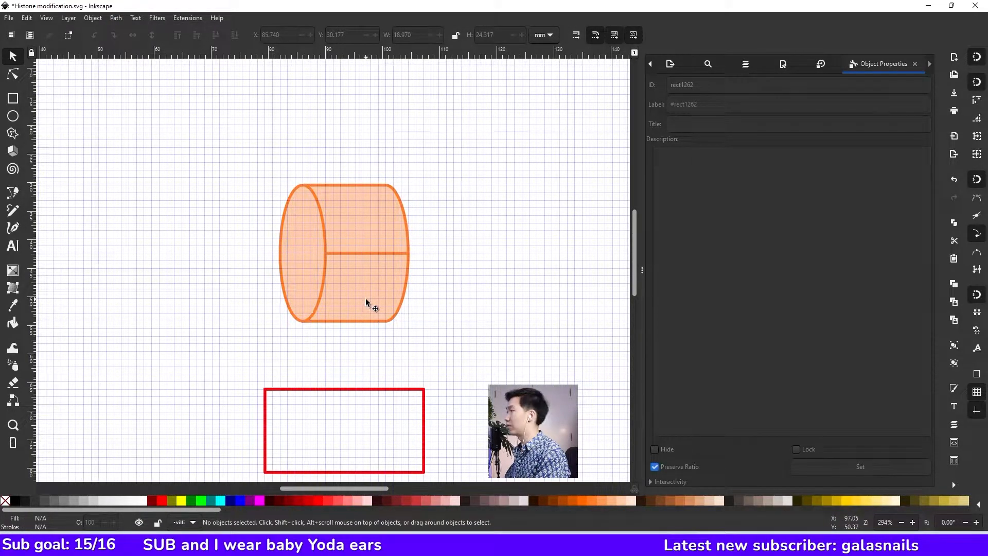
pyautogui.moveTo(351, 218)
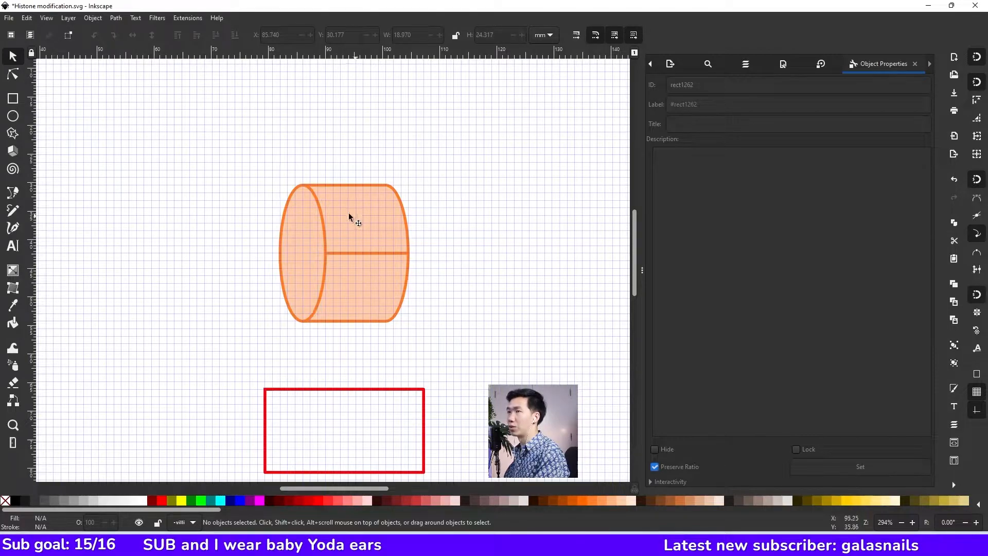
pyautogui.moveTo(344, 400)
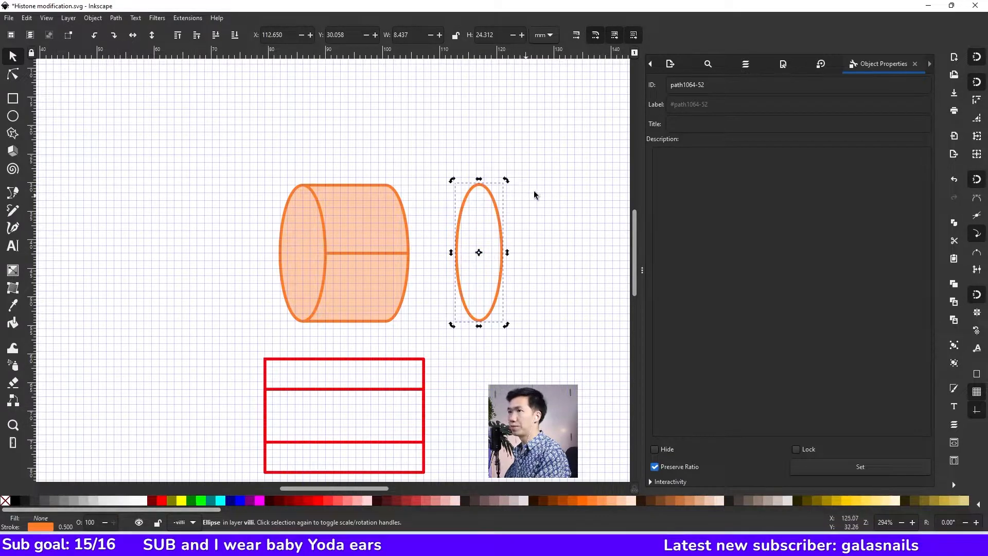
# Step: Turn the ellipse outline into a filled arc and move it onto the cylinder body
pyautogui.click(115, 18)
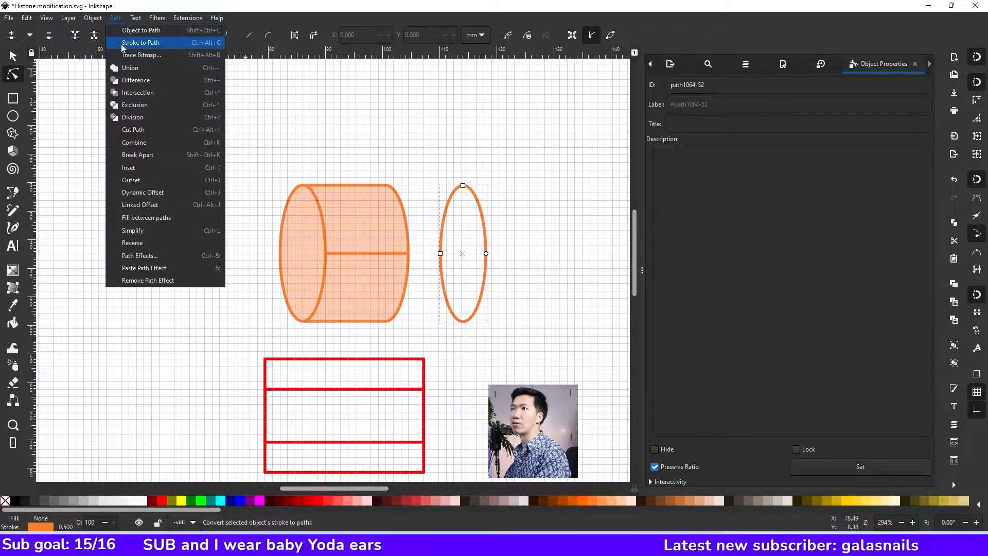
pyautogui.click(141, 30)
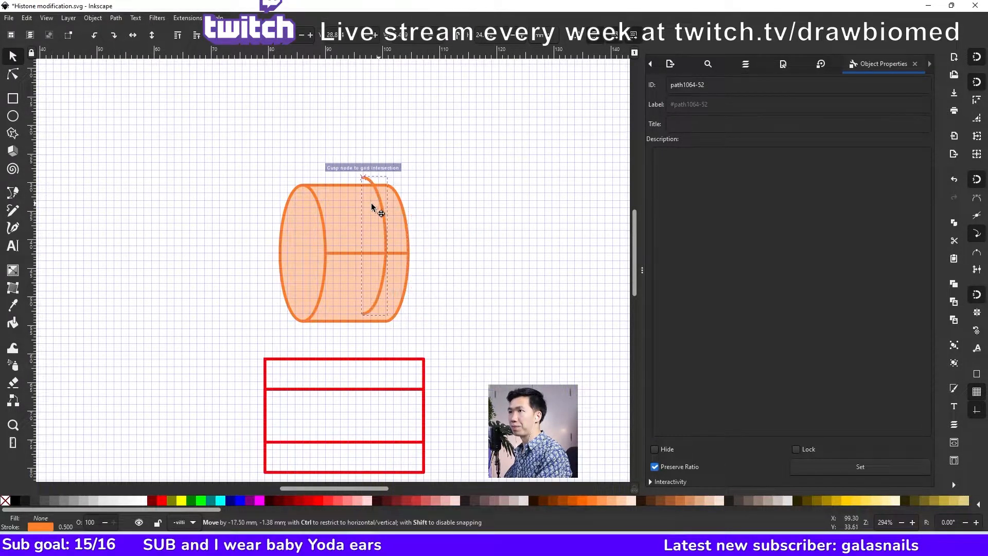
pyautogui.moveTo(378, 214); pyautogui.dragTo(363, 217)
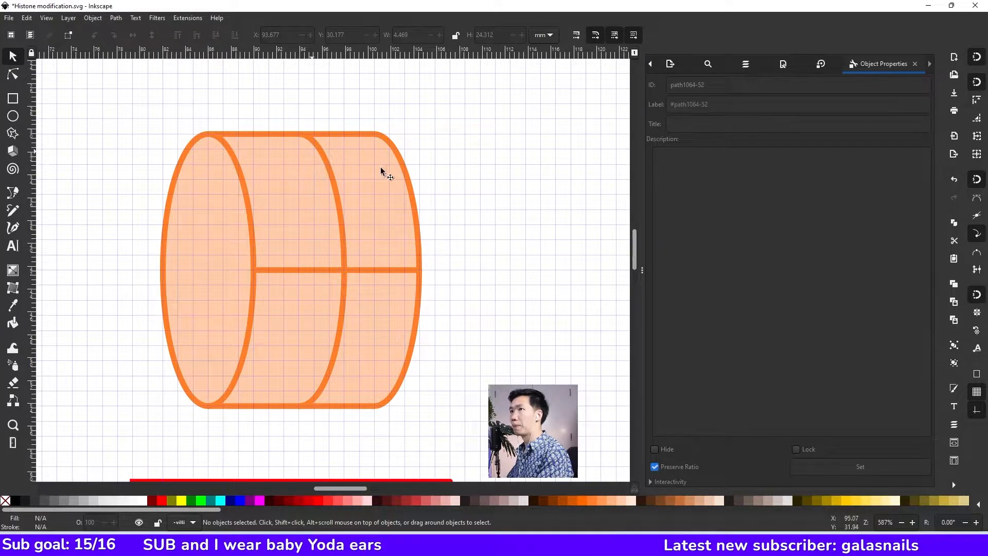
pyautogui.moveTo(362, 245)
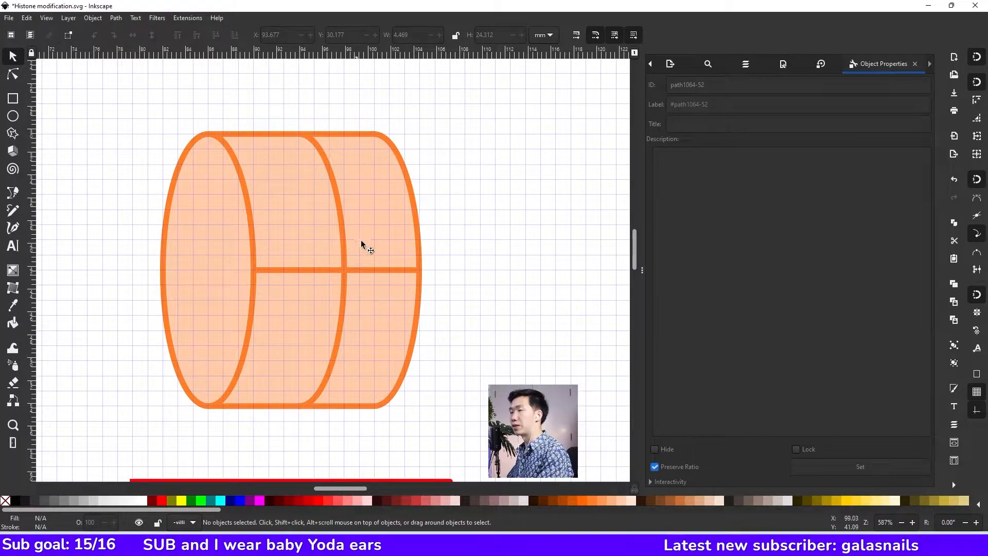
pyautogui.moveTo(293, 316)
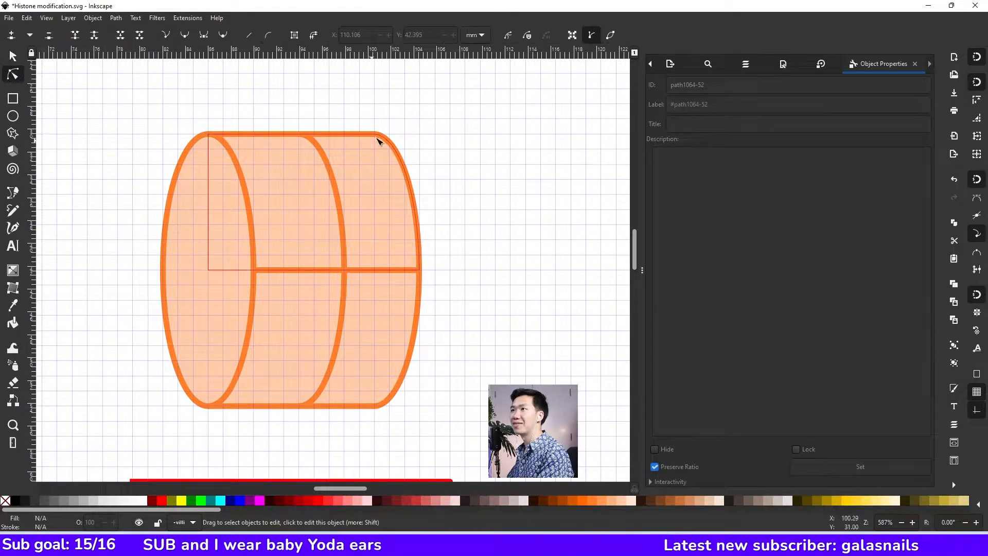
# Step: Node-edit the right-side nodes of the upper and lower halves, shifting their right ends outward
pyautogui.click(378, 135)
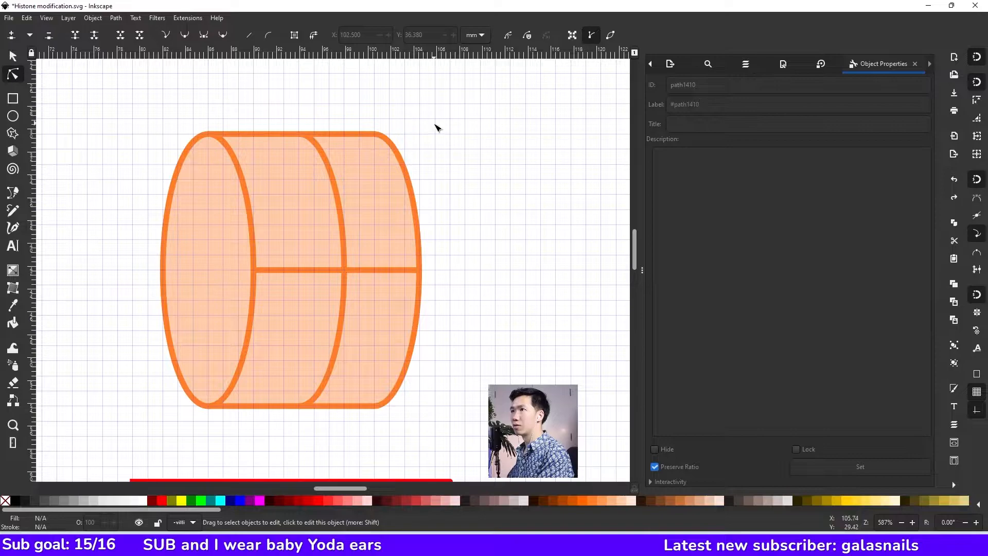
pyautogui.moveTo(434, 121); pyautogui.dragTo(369, 279)
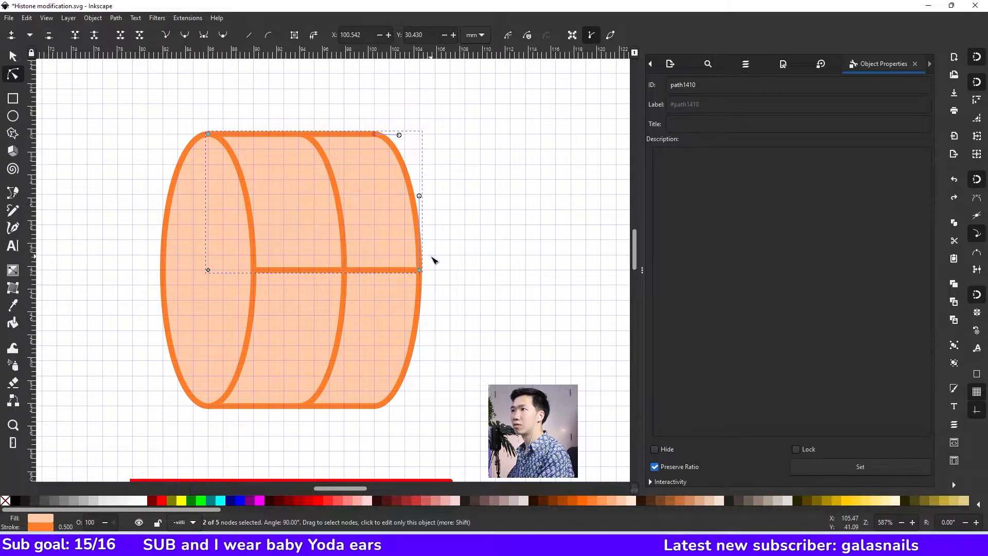
pyautogui.moveTo(418, 270); pyautogui.dragTo(439, 270)
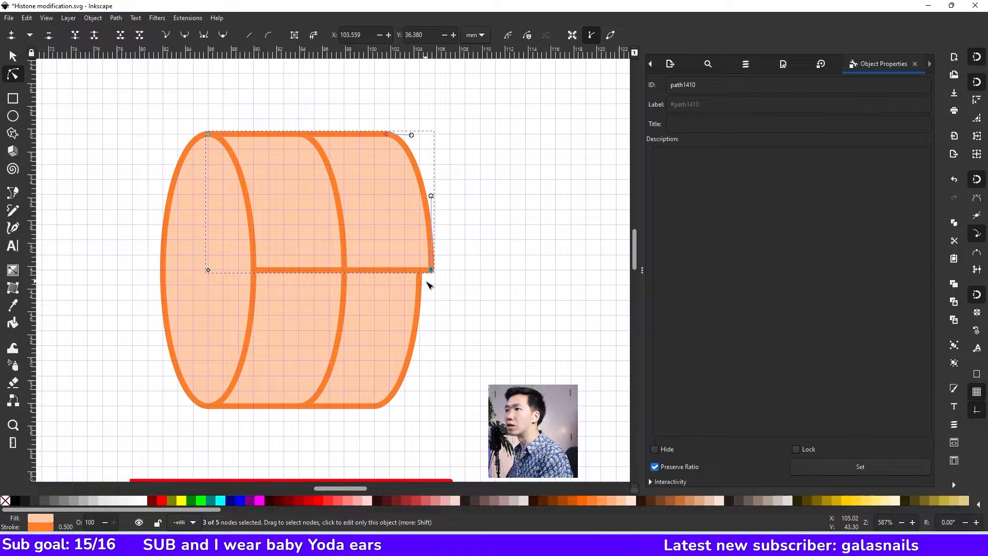
pyautogui.moveTo(430, 269); pyautogui.dragTo(435, 270)
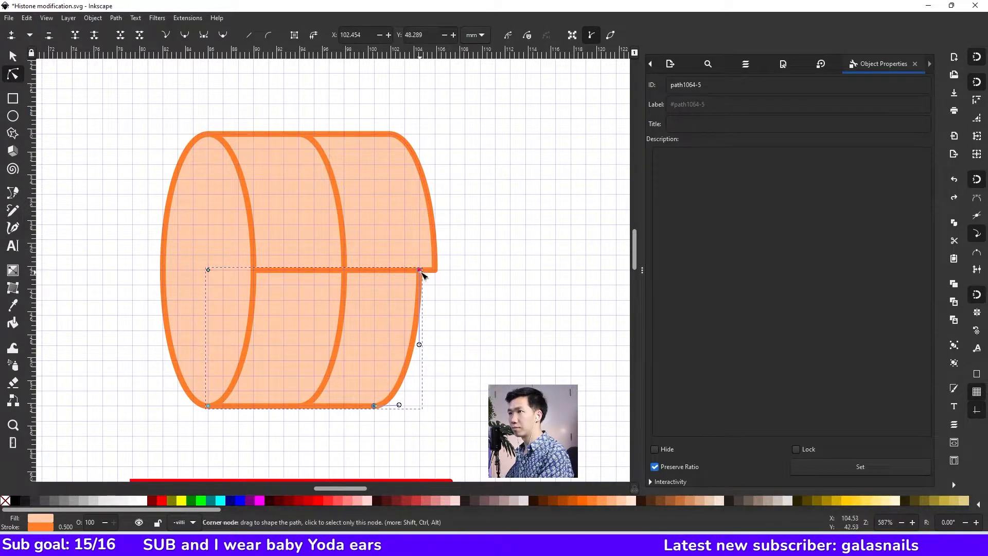
pyautogui.moveTo(419, 271); pyautogui.dragTo(433, 272)
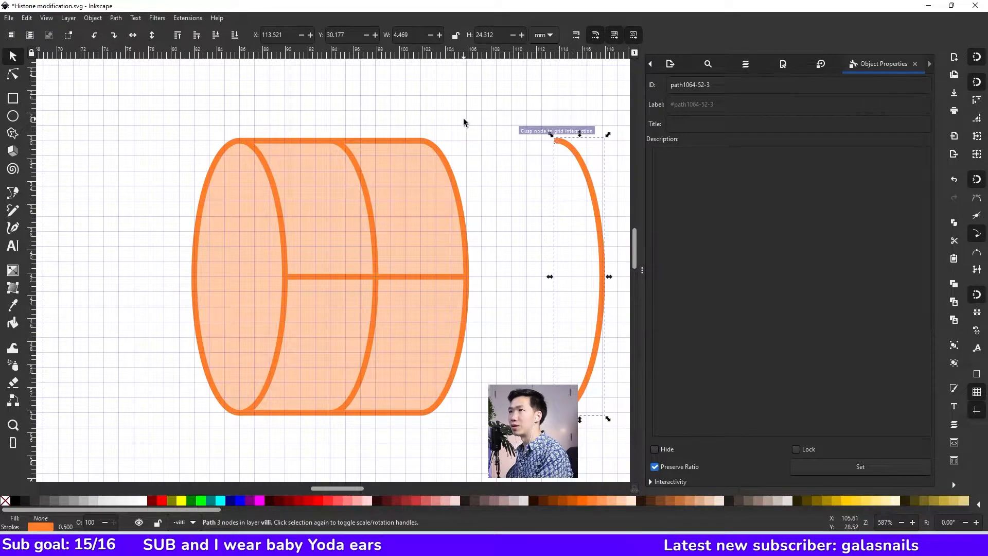
# Step: Divide the cylinder's upper half with the middle curved line
pyautogui.click(367, 209)
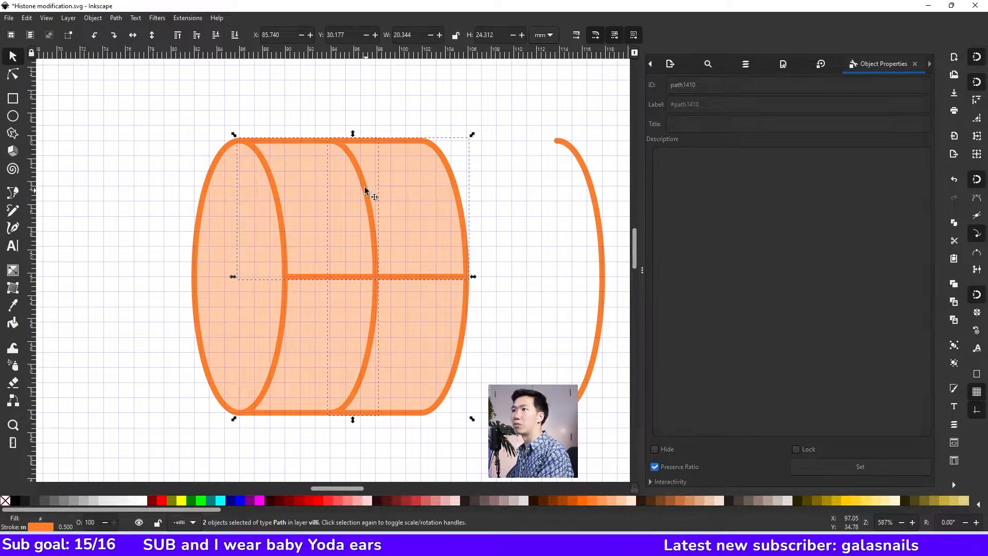
pyautogui.click(116, 18)
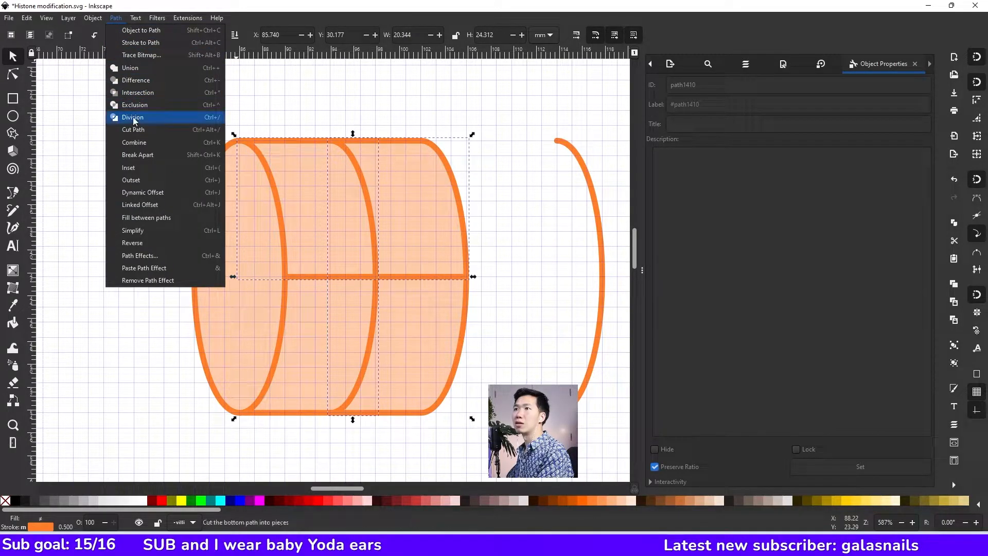
pyautogui.click(133, 117)
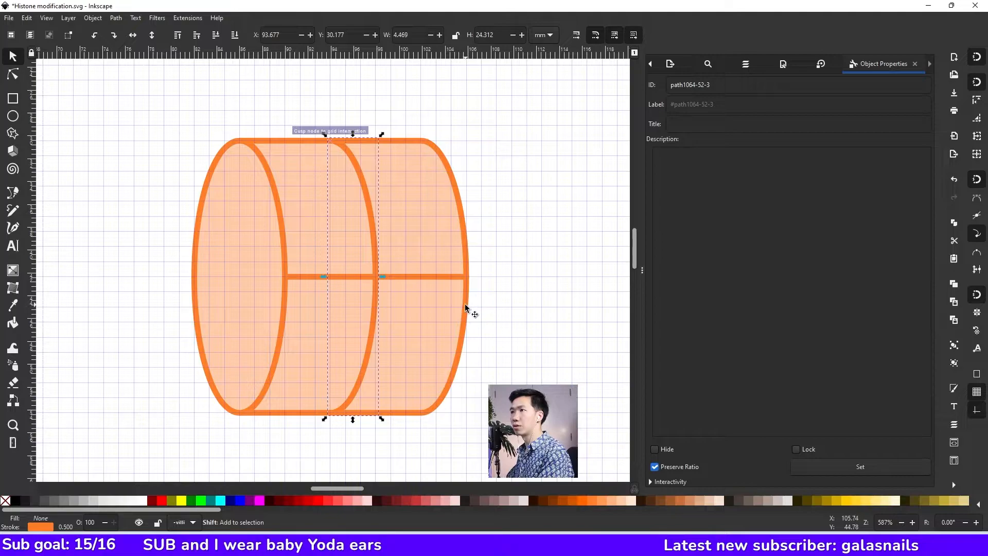
# Step: Divide the body with the curved line and move the upper right piece aside
pyautogui.click(92, 18)
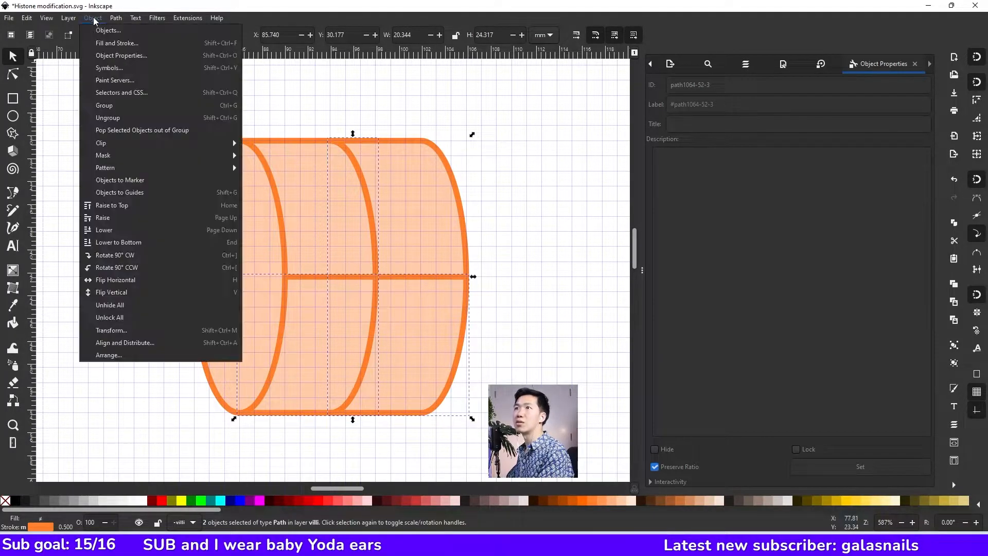
pyautogui.click(115, 17)
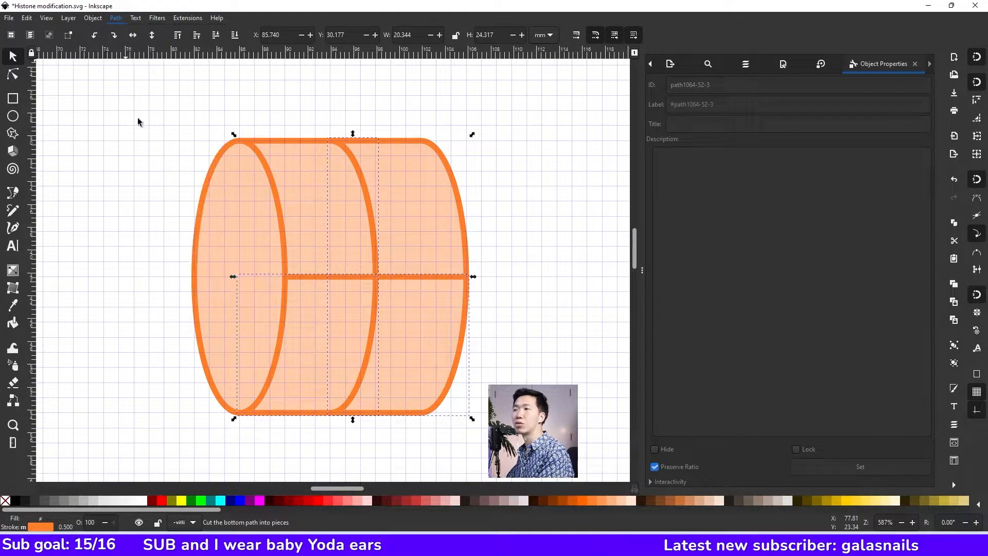
pyautogui.click(493, 203)
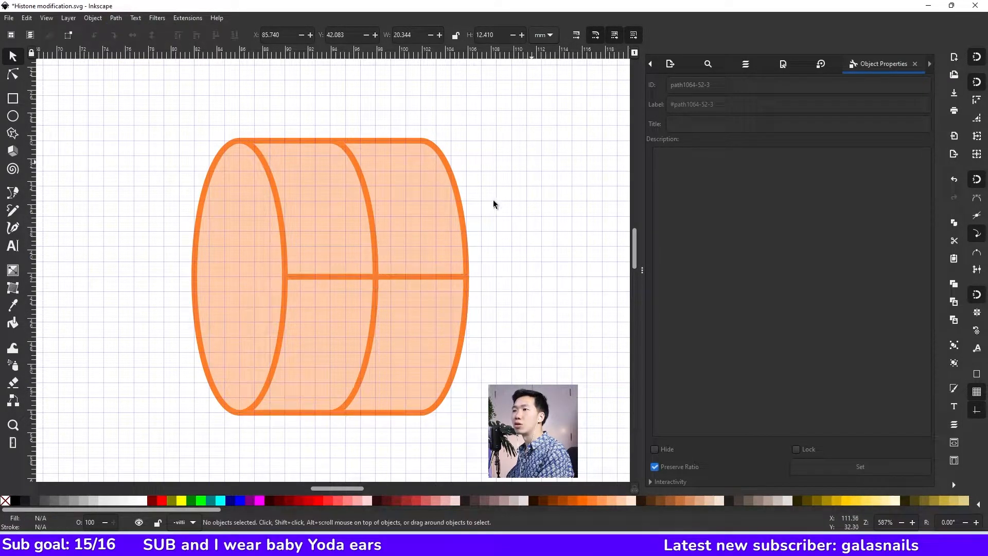
pyautogui.click(397, 208)
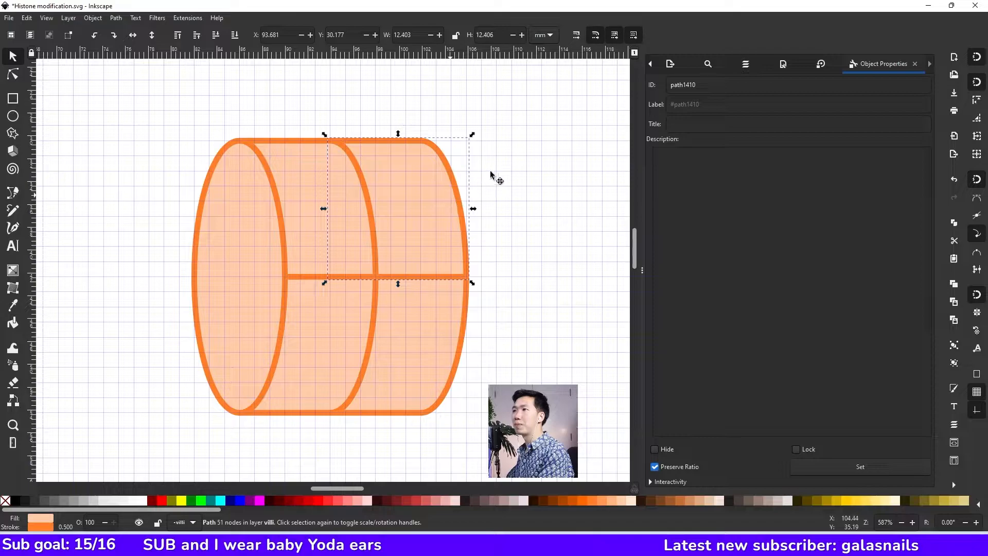
pyautogui.moveTo(397, 207); pyautogui.dragTo(441, 176)
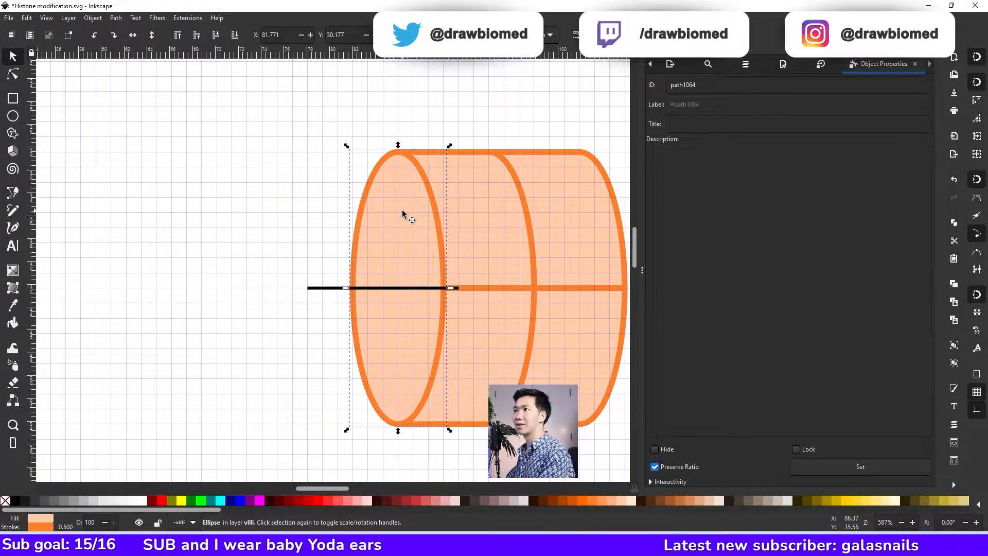
# Step: Divide the front oval face along the horizontal line into top and bottom halves
pyautogui.click(92, 17)
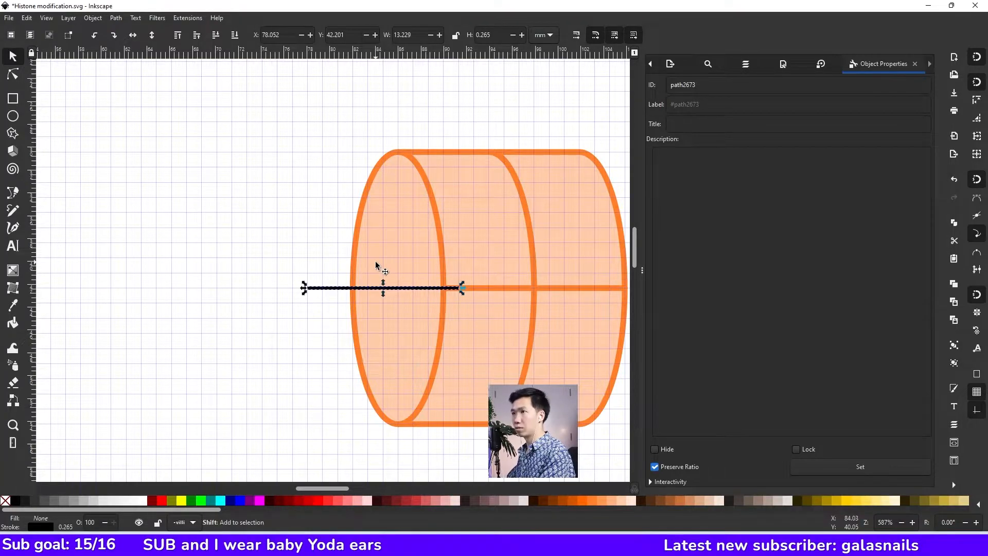
pyautogui.click(92, 17)
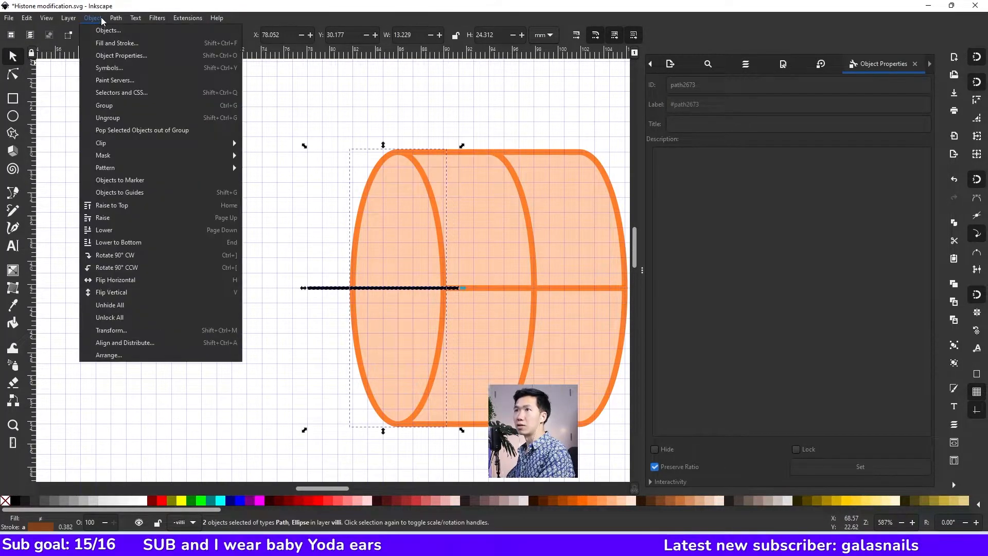
pyautogui.click(115, 18)
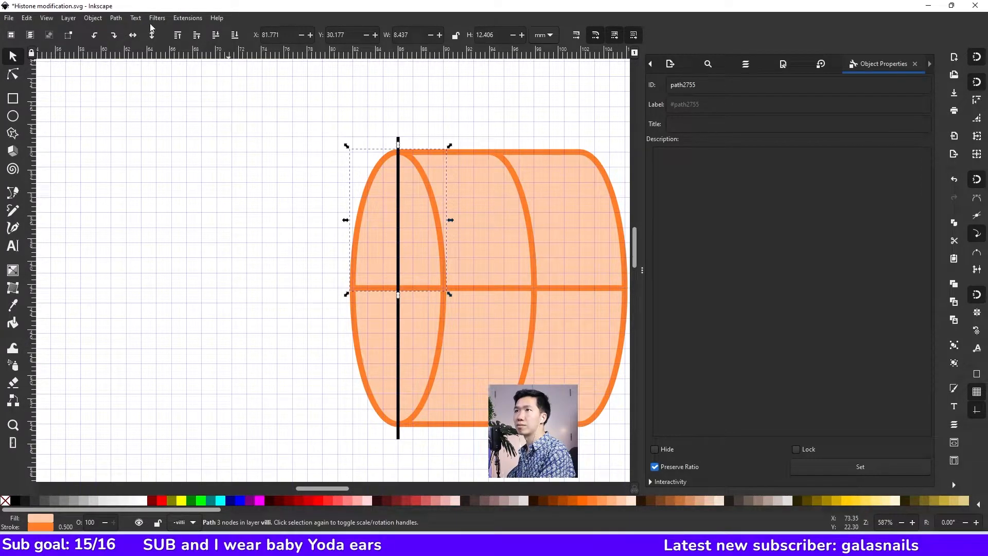
pyautogui.moveTo(400, 343)
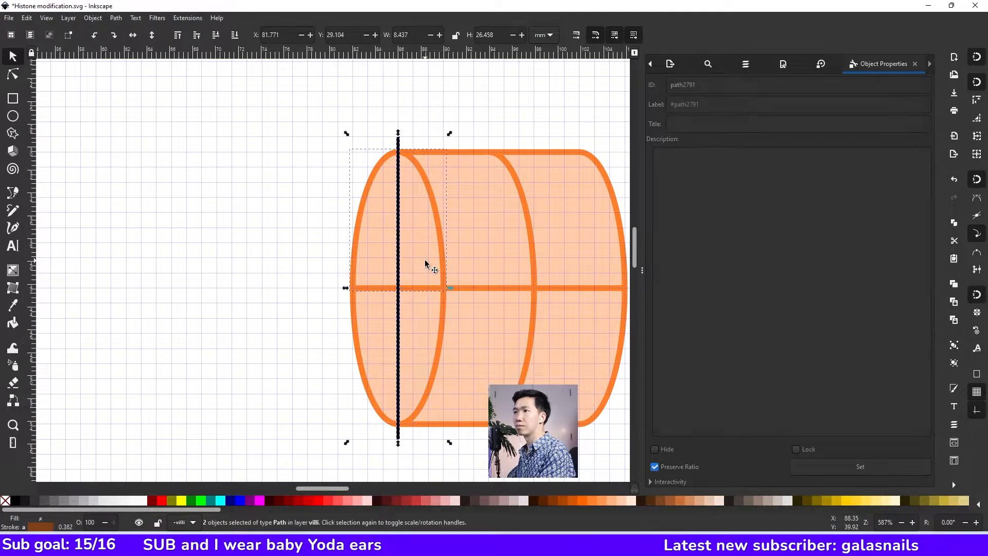
# Step: Divide both front face halves with the vertical line into quarters
pyautogui.click(115, 17)
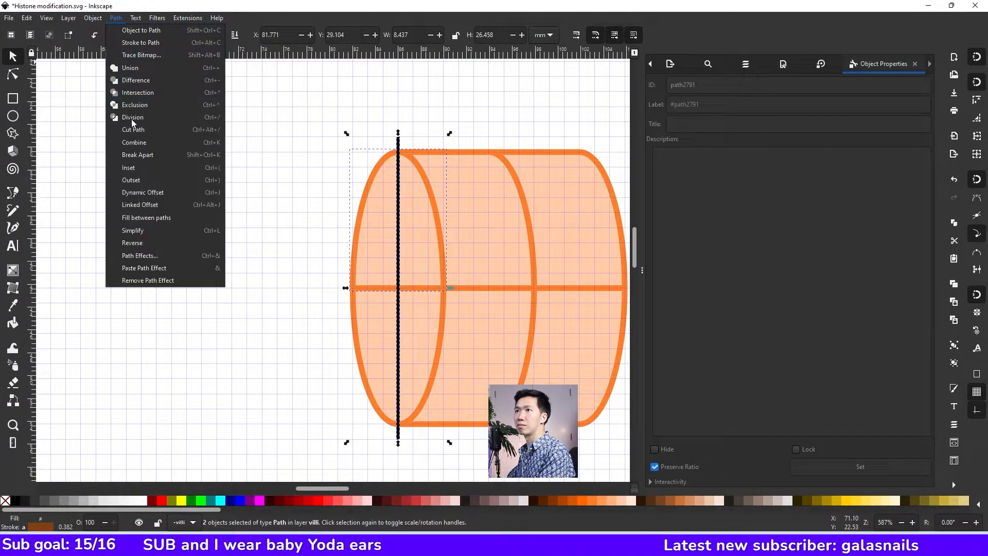
pyautogui.click(133, 118)
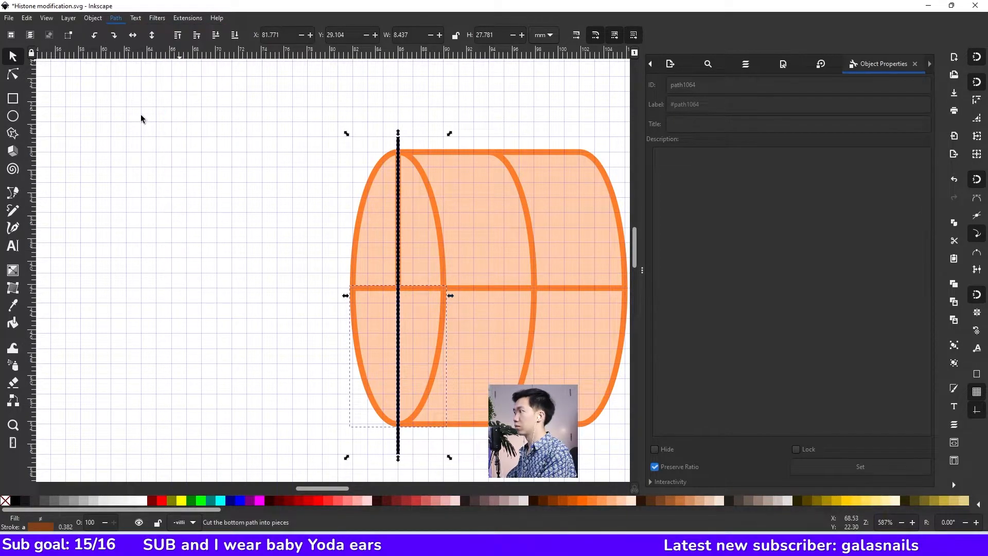
pyautogui.click(362, 228)
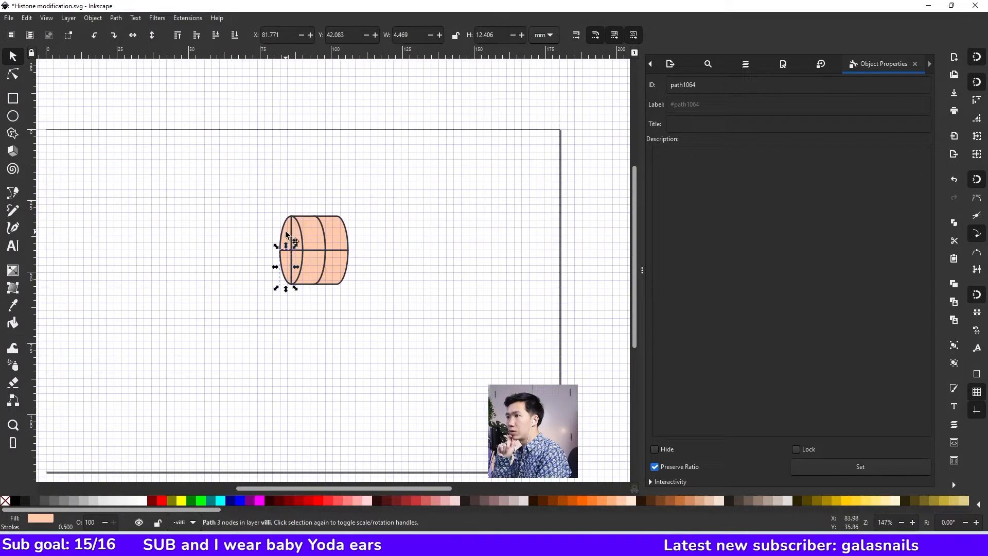
# Step: Fill the upper-left and lower-left front quarters with darker orange
pyautogui.click(288, 236)
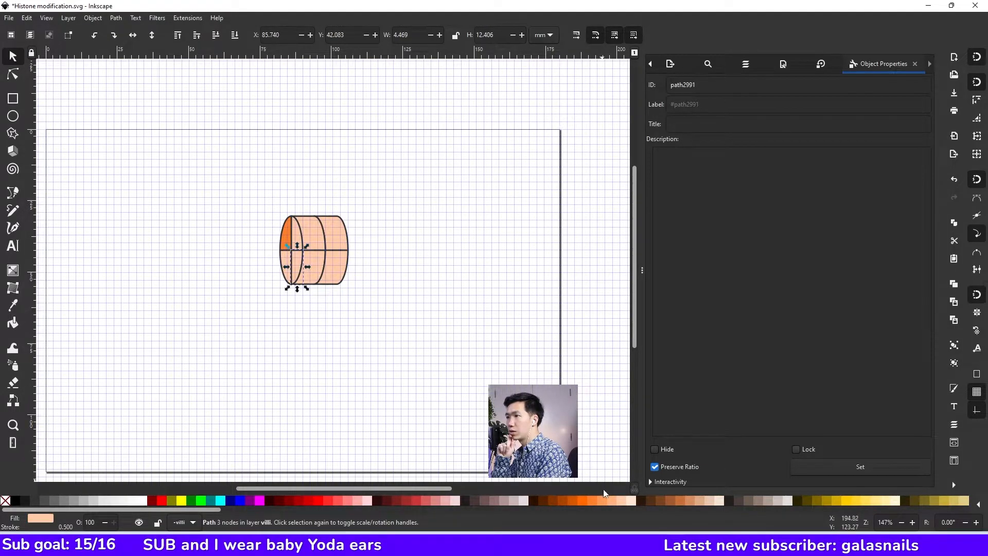
pyautogui.click(408, 322)
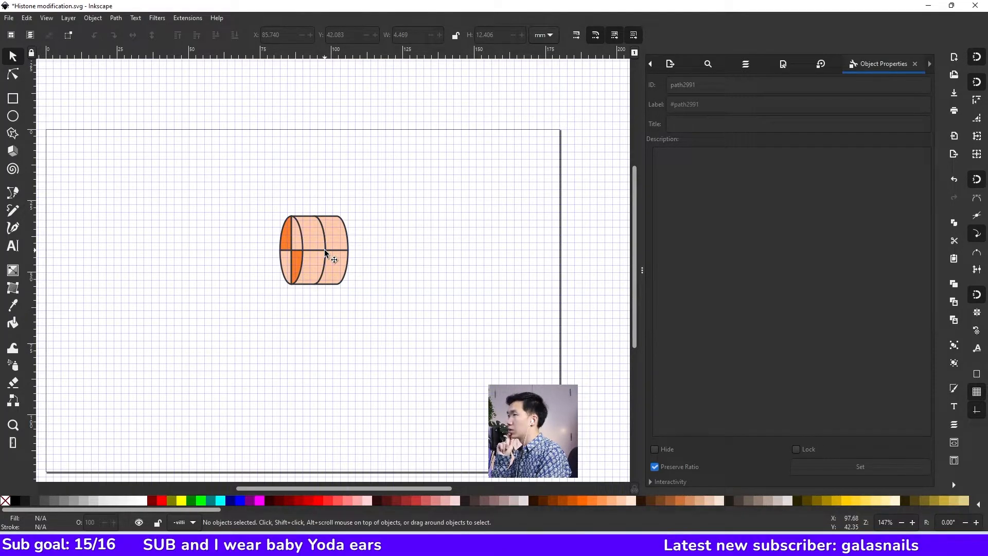
# Step: Apply a vertical orange gradient to the upper body piece and adjust its start and end
pyautogui.click(313, 249)
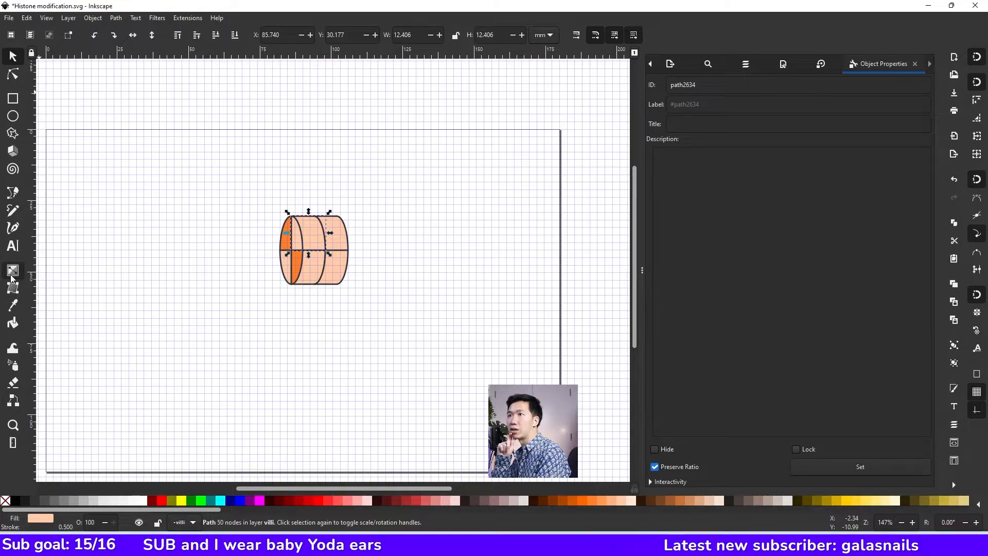
pyautogui.click(13, 271)
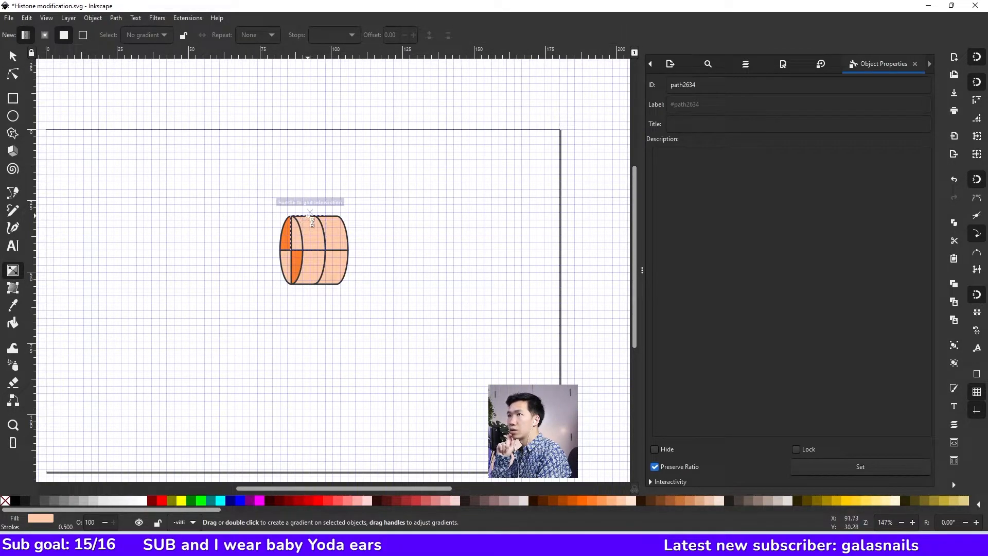
pyautogui.moveTo(309, 217); pyautogui.dragTo(315, 249)
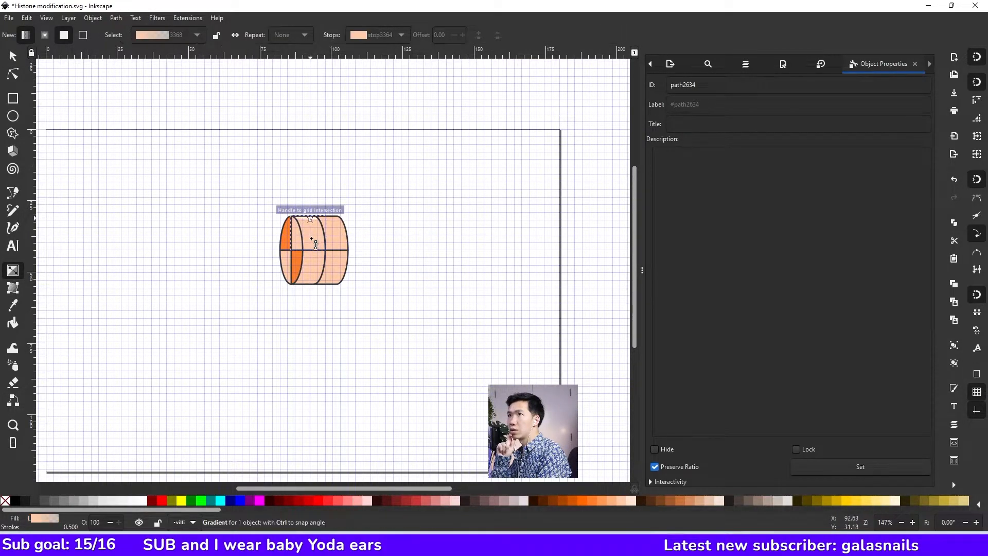
pyautogui.moveTo(309, 218); pyautogui.dragTo(309, 248)
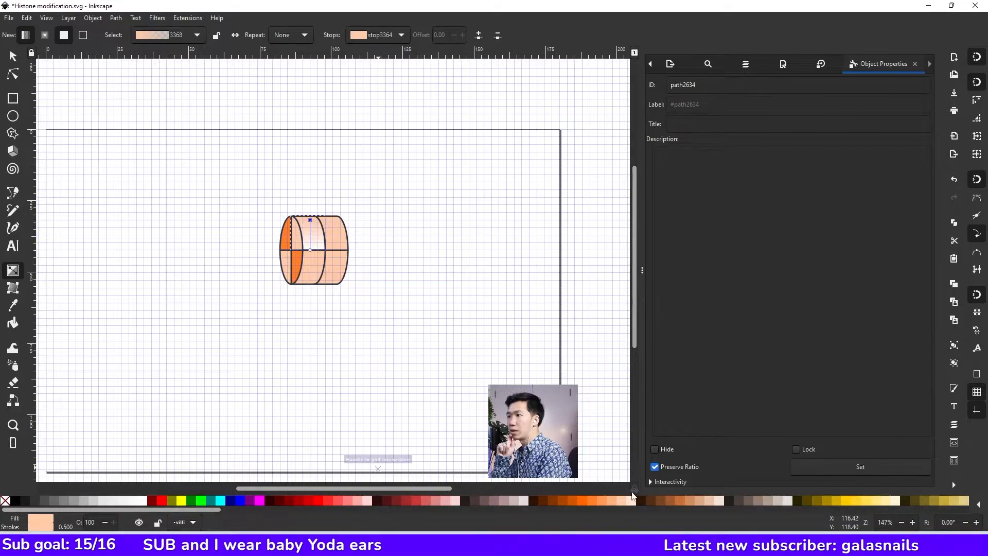
pyautogui.moveTo(604, 504)
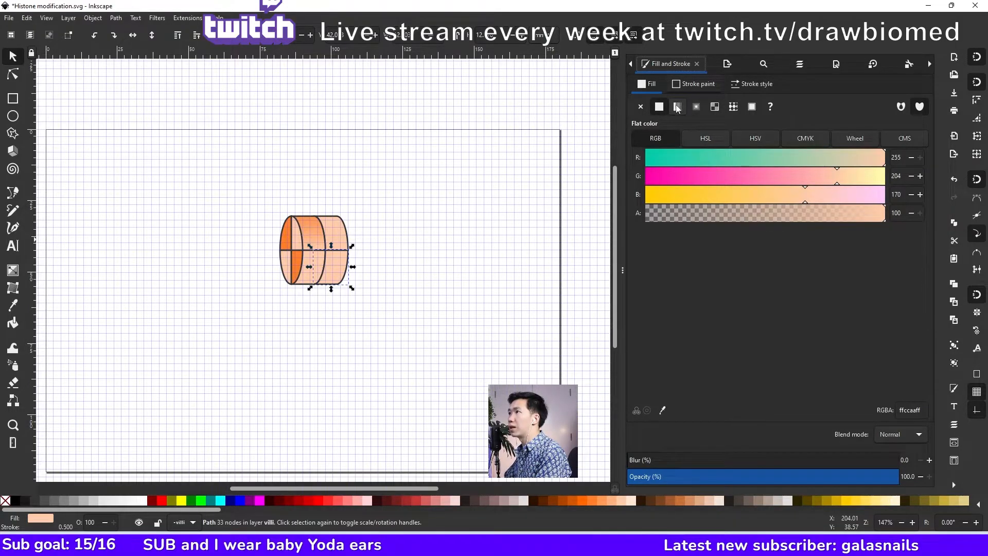
# Step: Give the lower body piece a linear orange gradient ending at its bottom edge
pyautogui.click(677, 106)
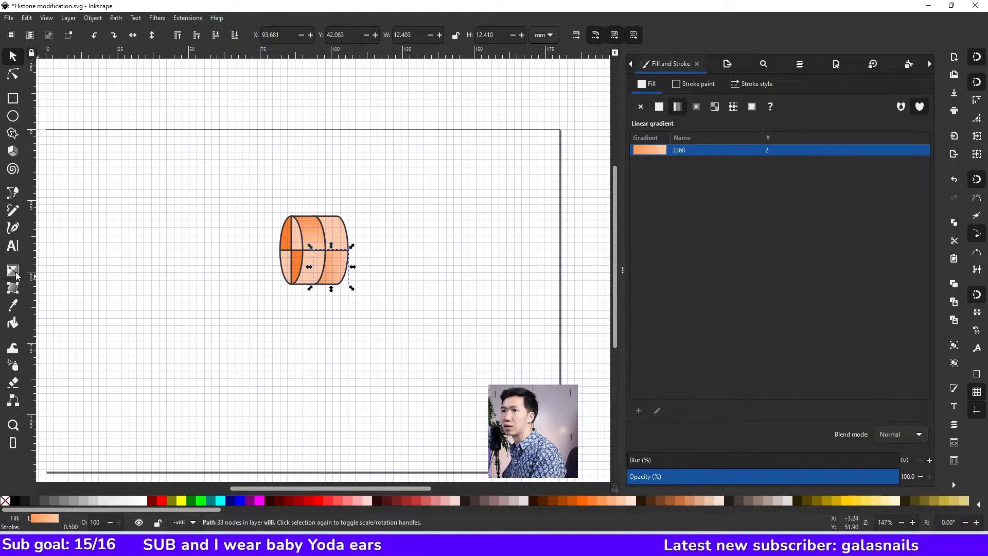
pyautogui.click(12, 271)
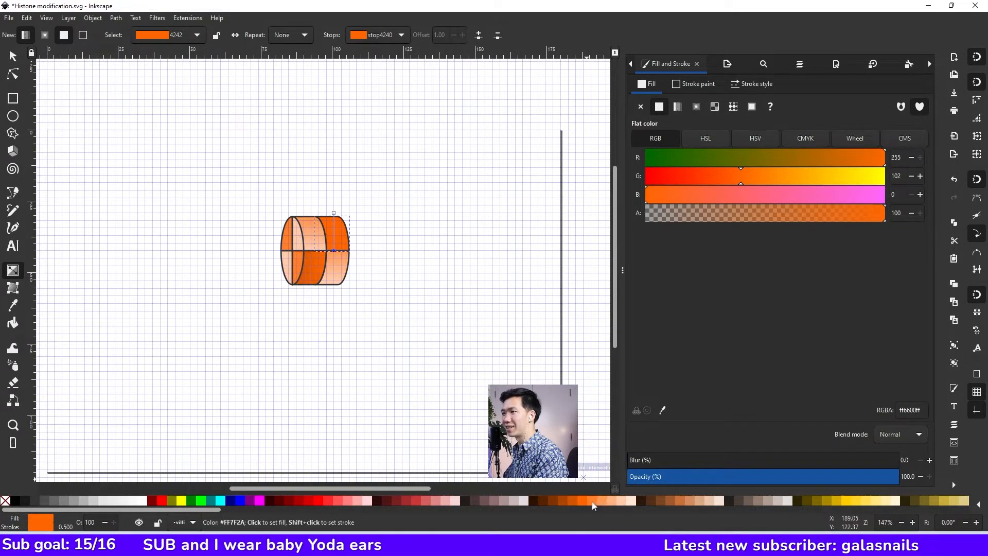
pyautogui.moveTo(333, 250); pyautogui.dragTo(312, 282)
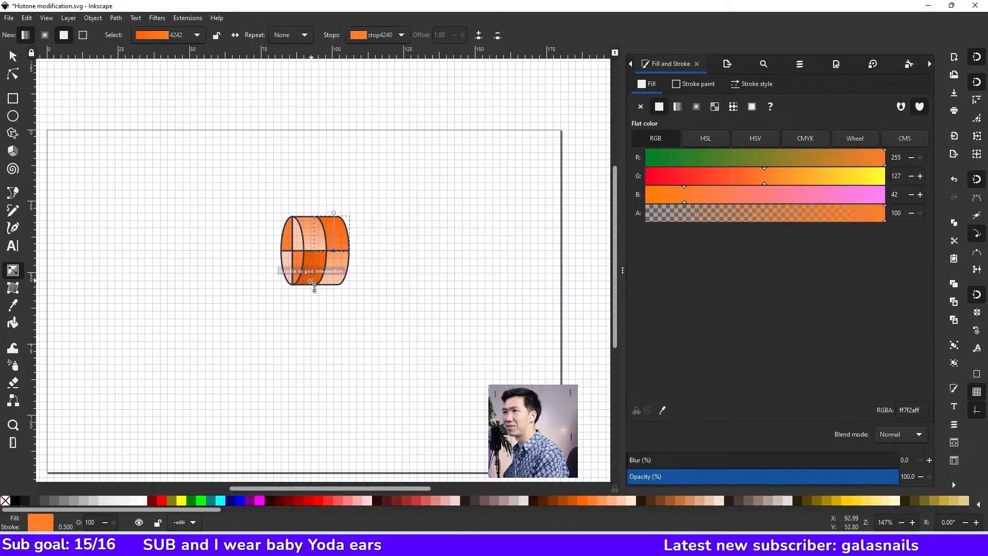
pyautogui.click(12, 56)
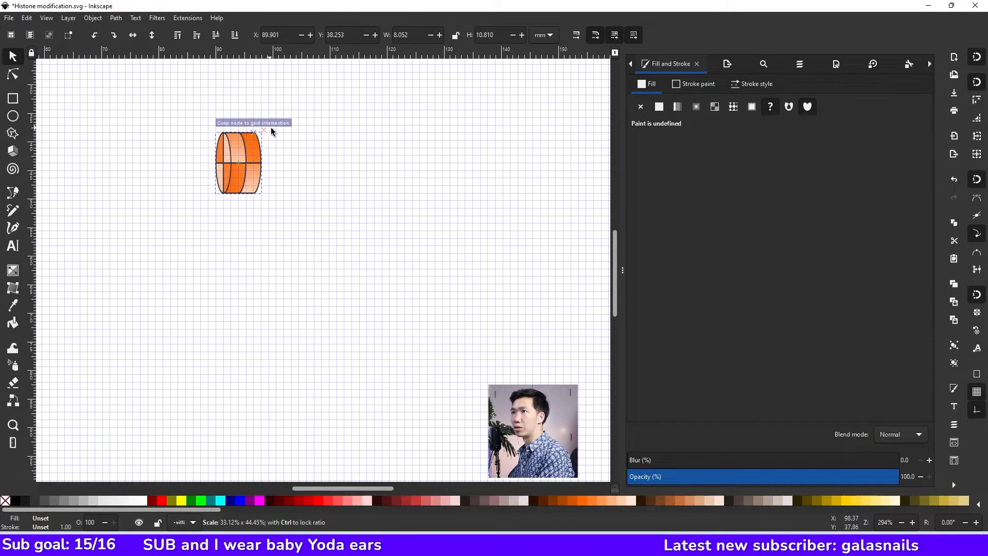
# Step: Thin the whole cylinder group's outlines down to 0.25 mm
pyautogui.click(237, 163)
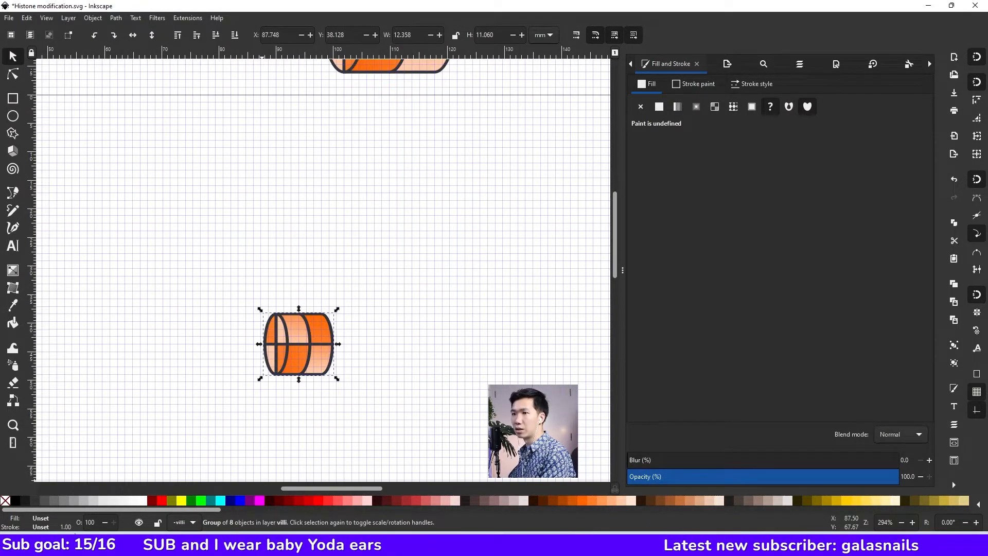
pyautogui.click(755, 83)
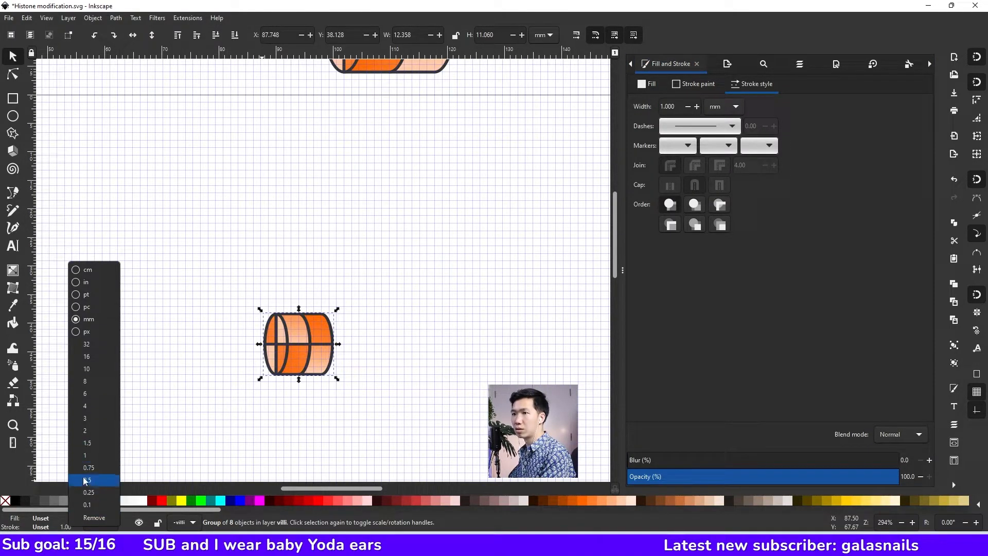
pyautogui.click(86, 480)
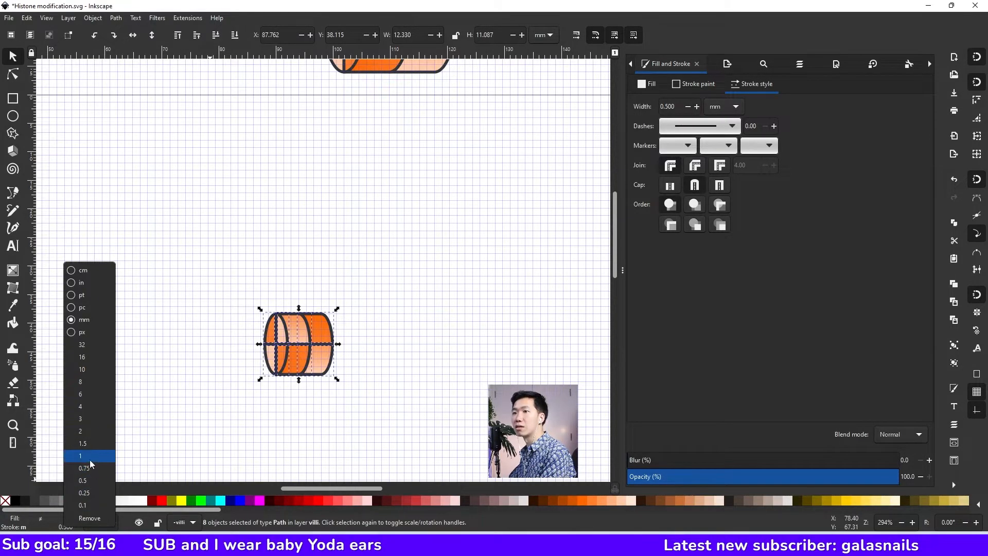
pyautogui.click(82, 480)
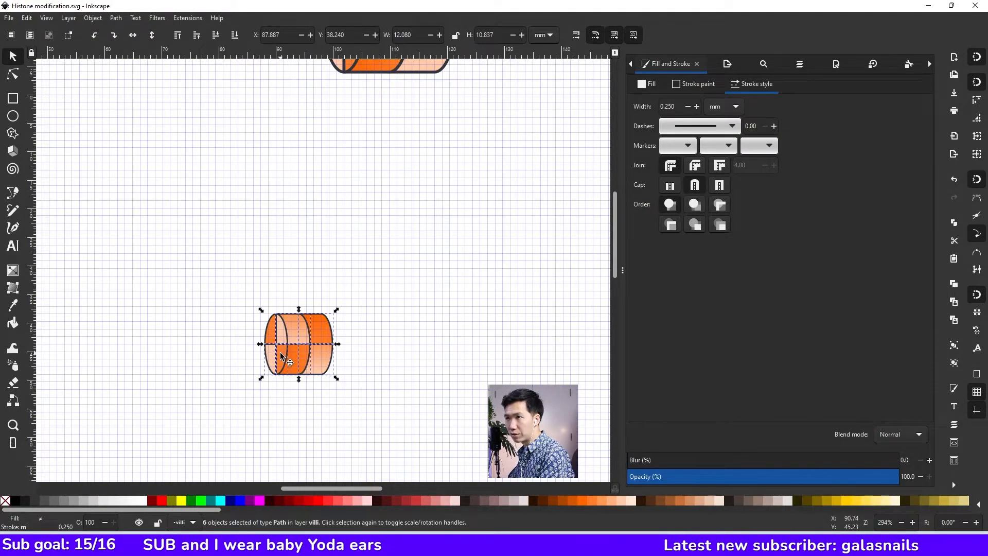
# Step: Narrow and tilt the cylinder, then spread tilted copies along a row near the page bottom
pyautogui.click(287, 344)
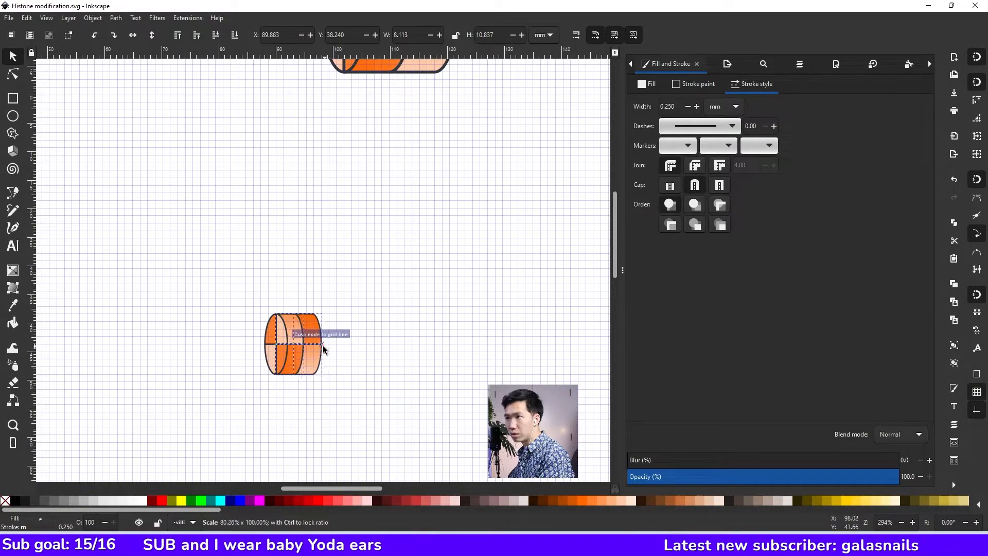
pyautogui.click(347, 346)
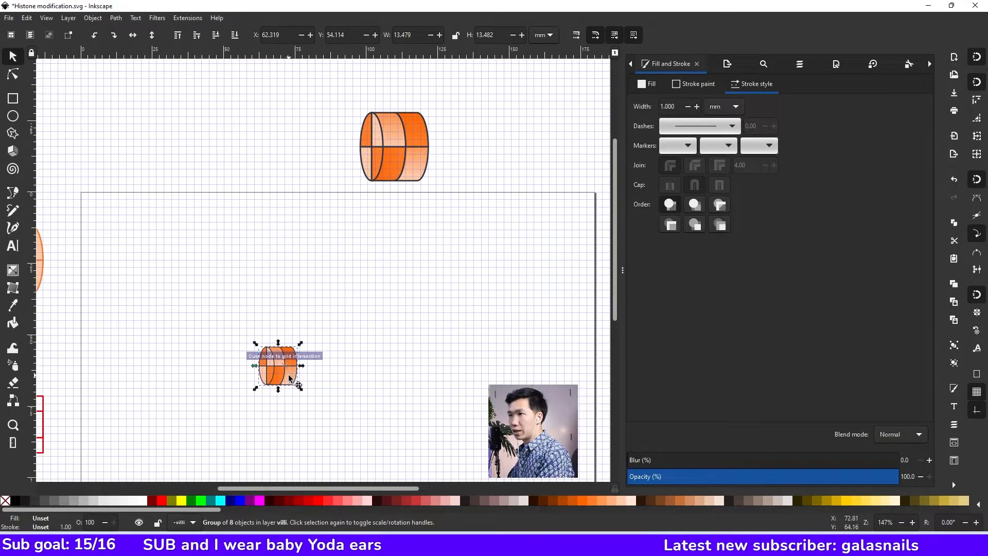
pyautogui.moveTo(302, 353); pyautogui.dragTo(309, 360)
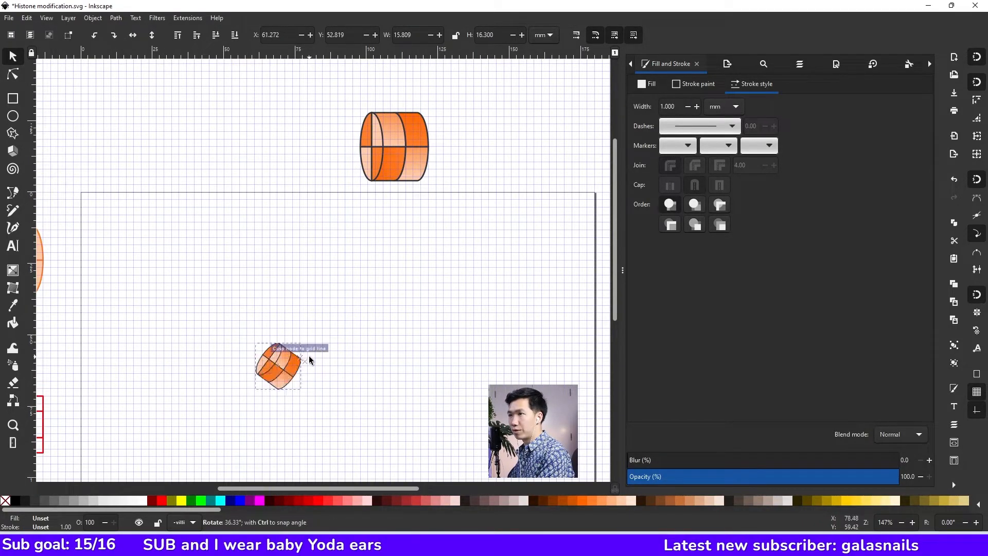
pyautogui.moveTo(277, 365); pyautogui.dragTo(296, 375)
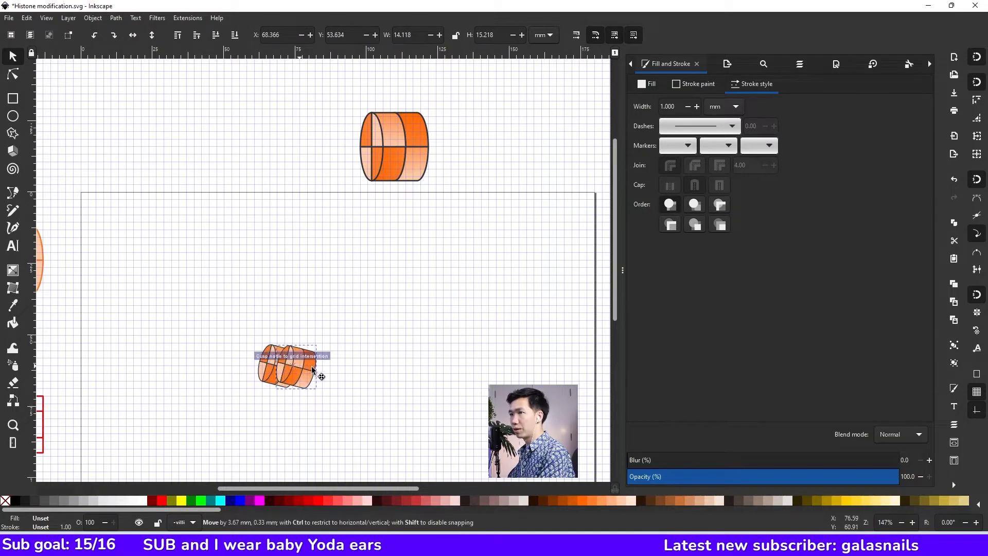
pyautogui.moveTo(293, 369); pyautogui.dragTo(454, 375)
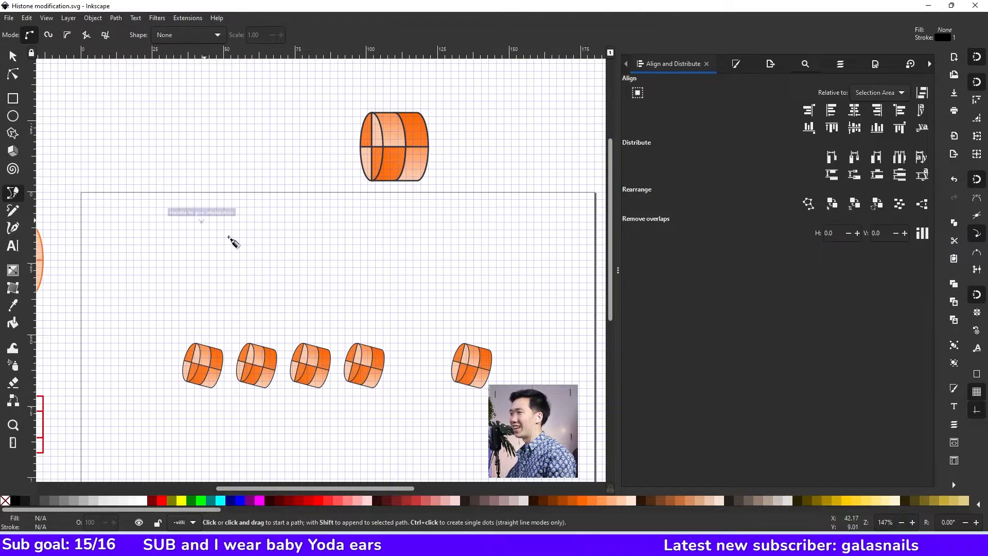
pyautogui.moveTo(201, 415)
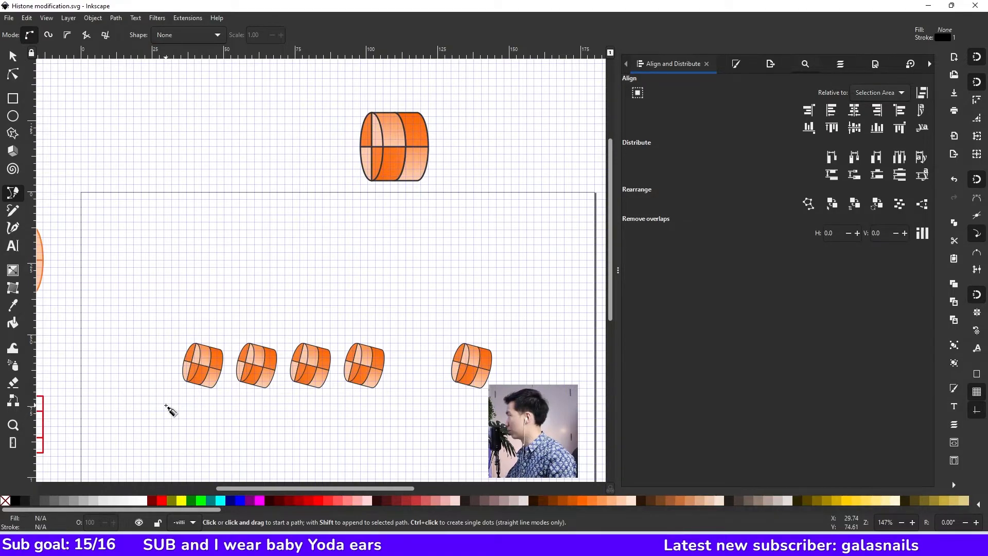
pyautogui.moveTo(187, 409)
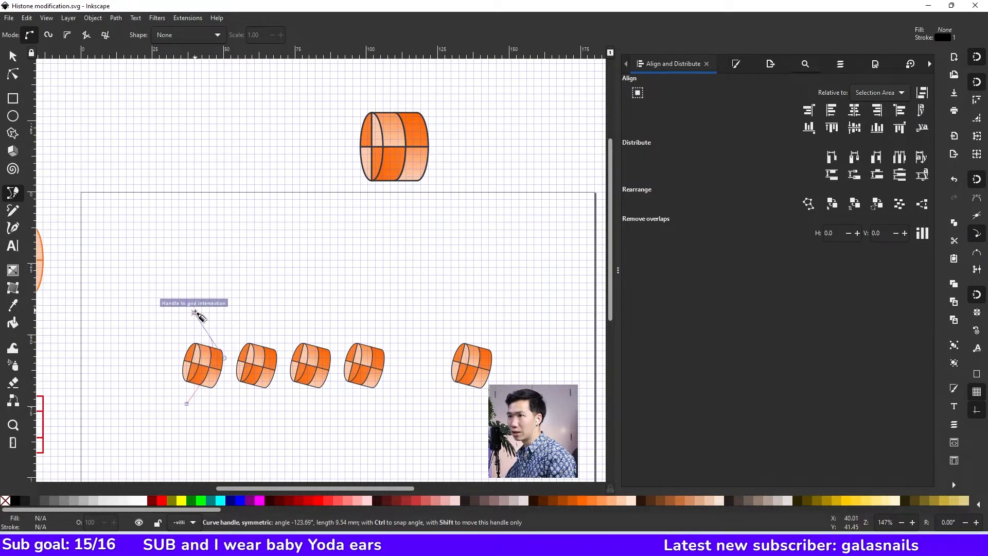
# Step: Draw a thick 1 mm dark blue Bezier strand bent around the first histone
pyautogui.moveTo(198, 314); pyautogui.dragTo(189, 324)
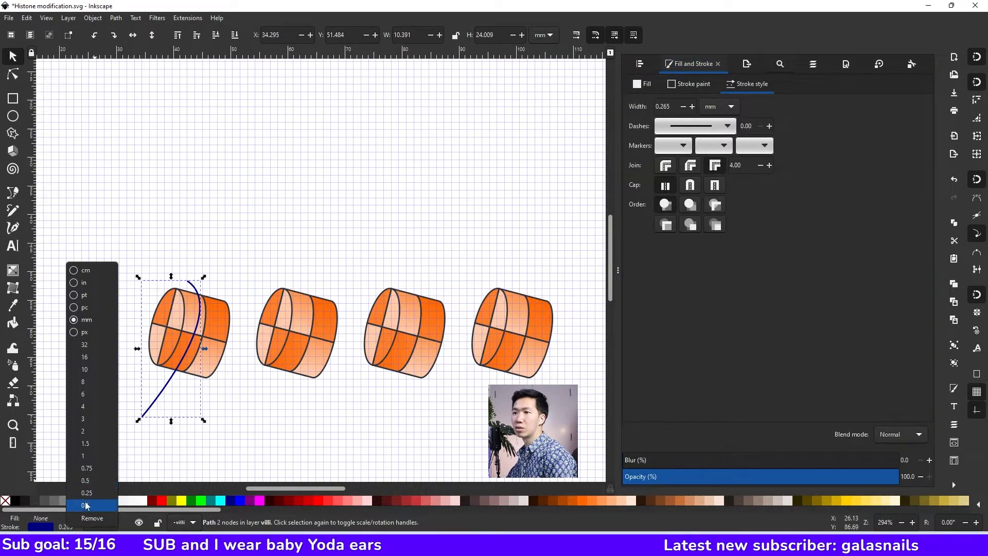
pyautogui.click(83, 455)
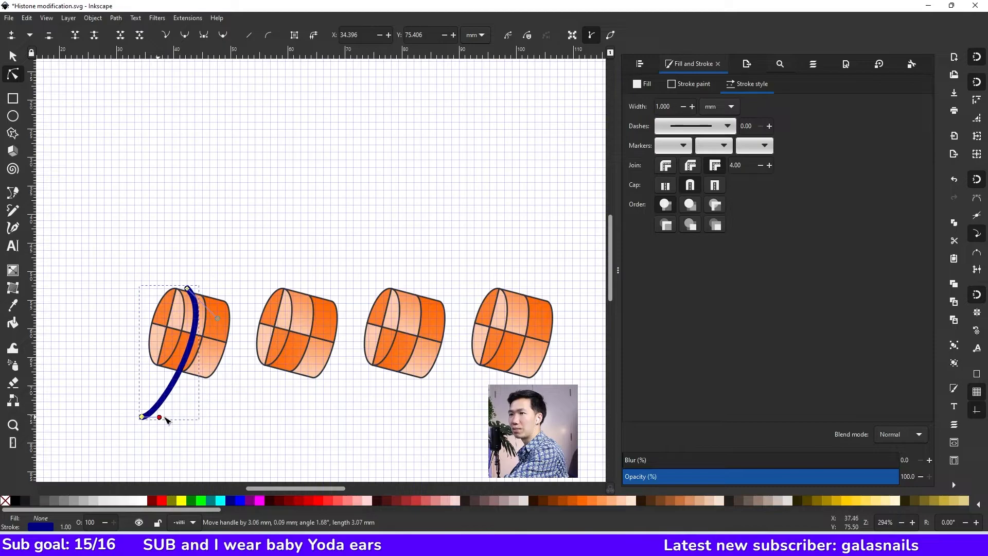
pyautogui.moveTo(160, 418); pyautogui.dragTo(171, 421)
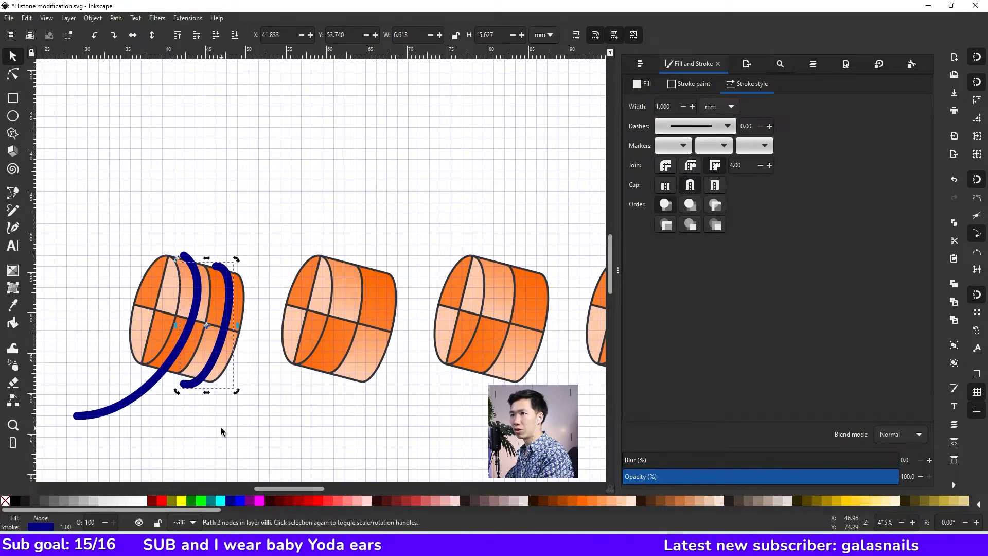
# Step: Save the drawing with Ctrl+S
pyautogui.press('ctrl+s')
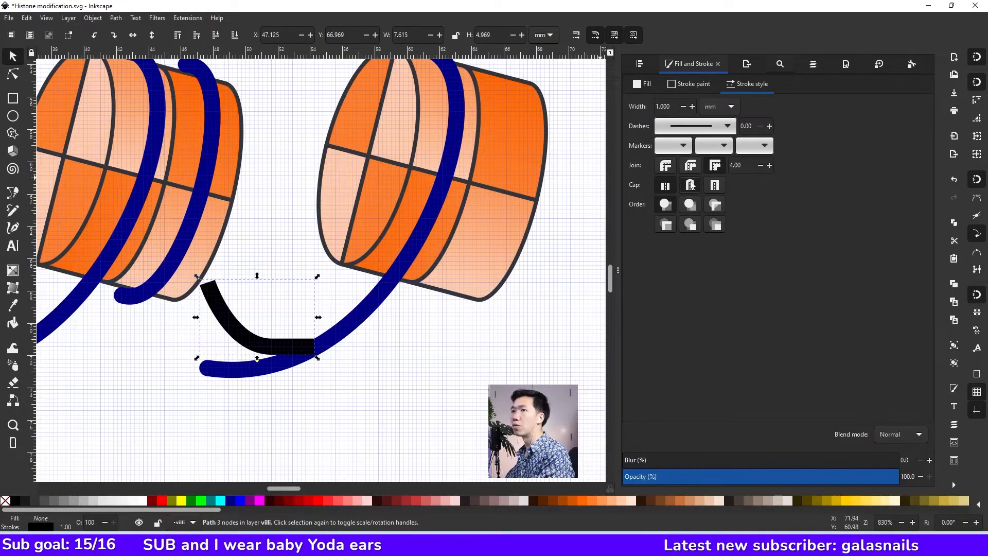
# Step: Select the nodes along the linker's bottom where it meets the strand
pyautogui.click(12, 74)
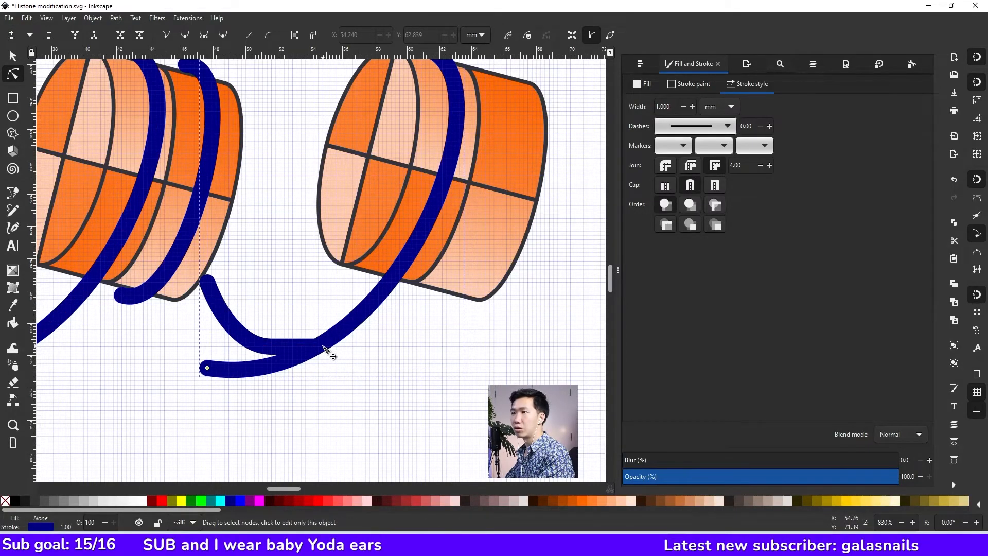
pyautogui.click(323, 351)
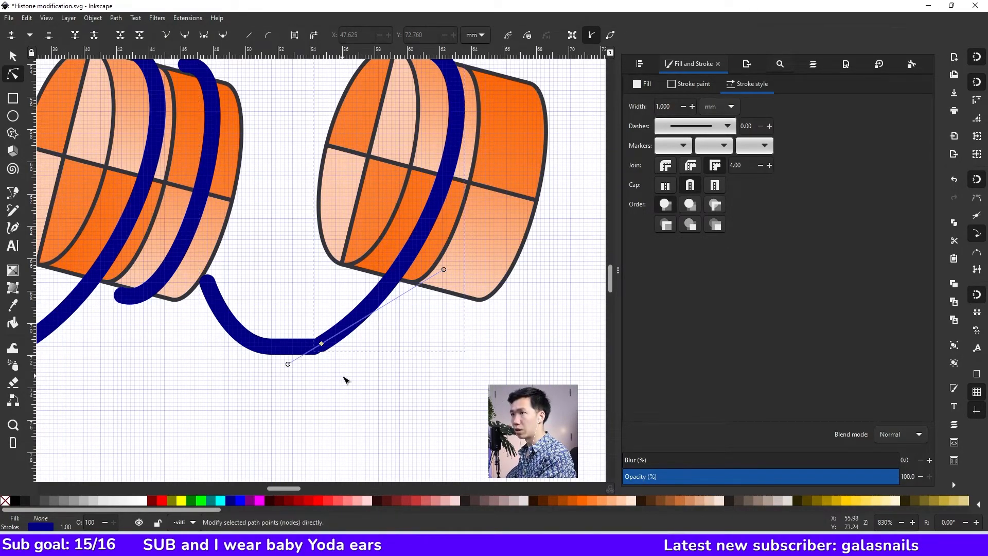
pyautogui.click(321, 344)
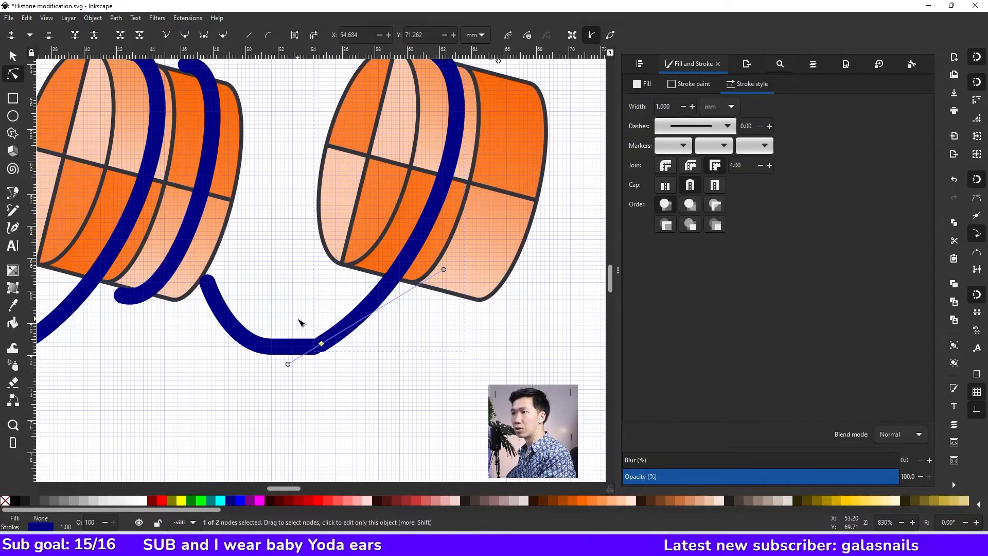
pyautogui.moveTo(320, 343); pyautogui.dragTo(315, 348)
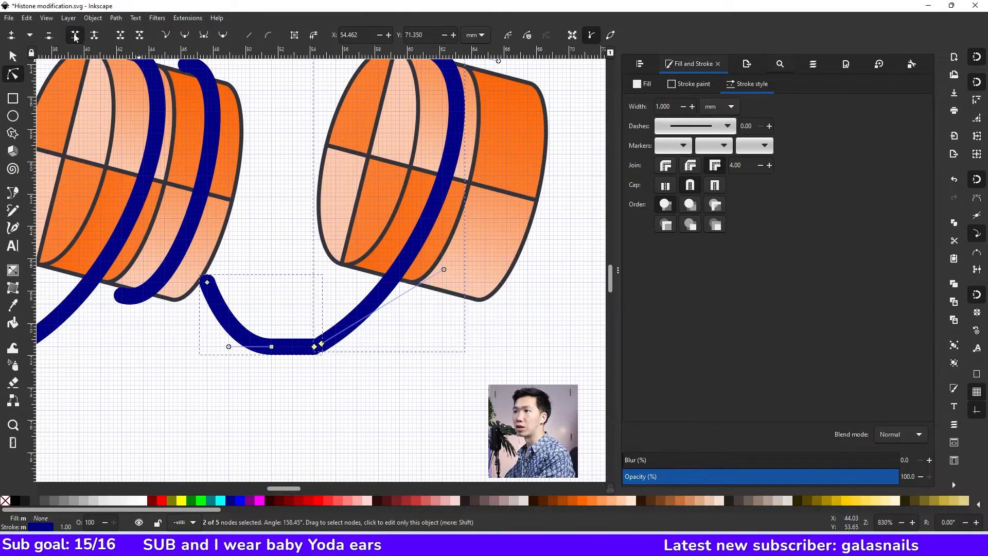
# Step: Smooth the linker's bottom nodes and flatten them into a U-shaped dip
pyautogui.moveTo(321, 344); pyautogui.dragTo(318, 347)
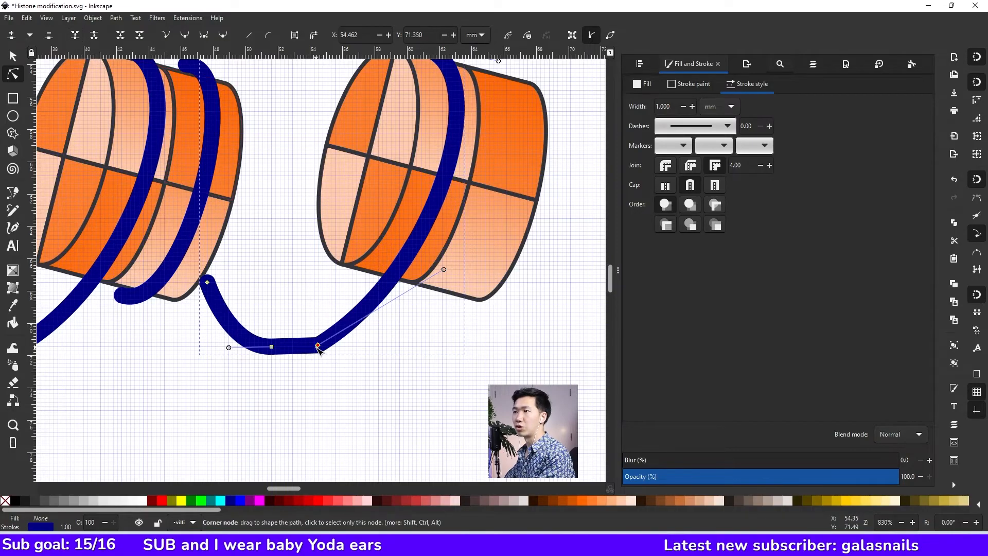
pyautogui.click(204, 35)
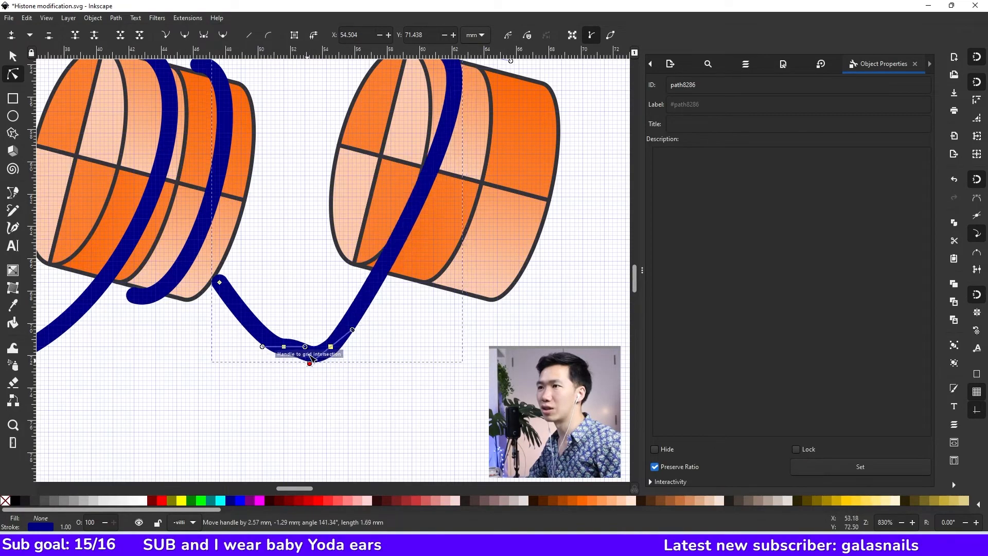
pyautogui.moveTo(309, 363); pyautogui.dragTo(301, 350)
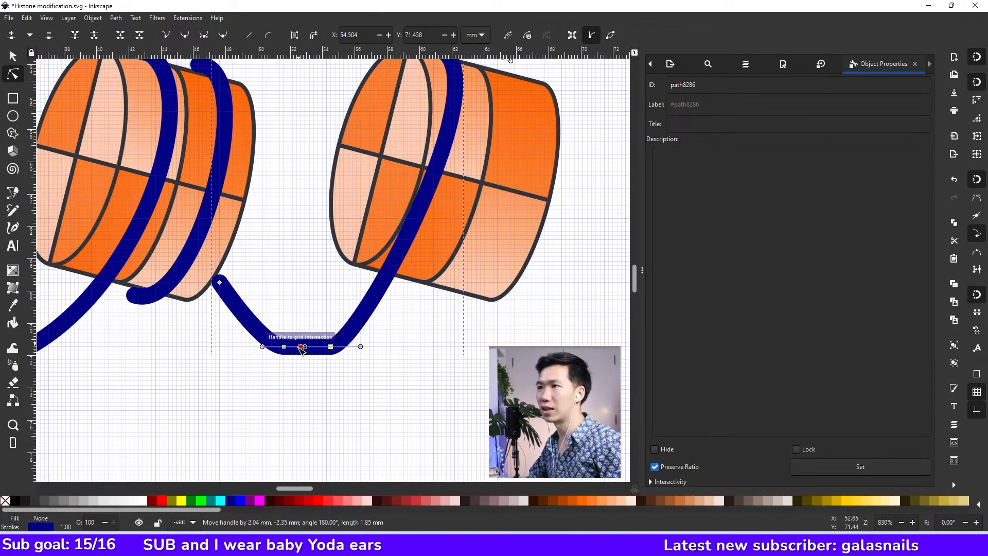
pyautogui.moveTo(305, 347); pyautogui.dragTo(411, 347)
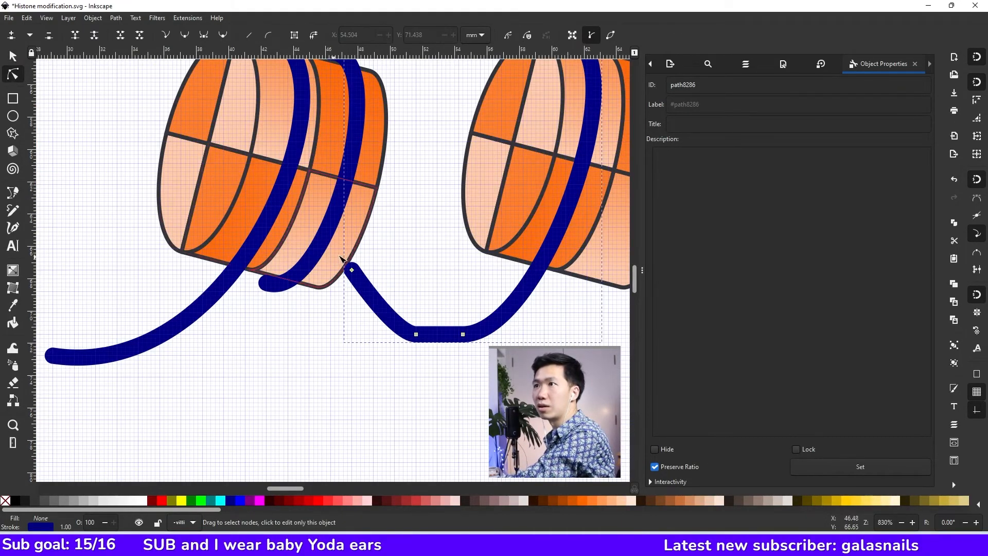
# Step: Copy the first histone's blue wrap and position it on the next histone
pyautogui.click(346, 268)
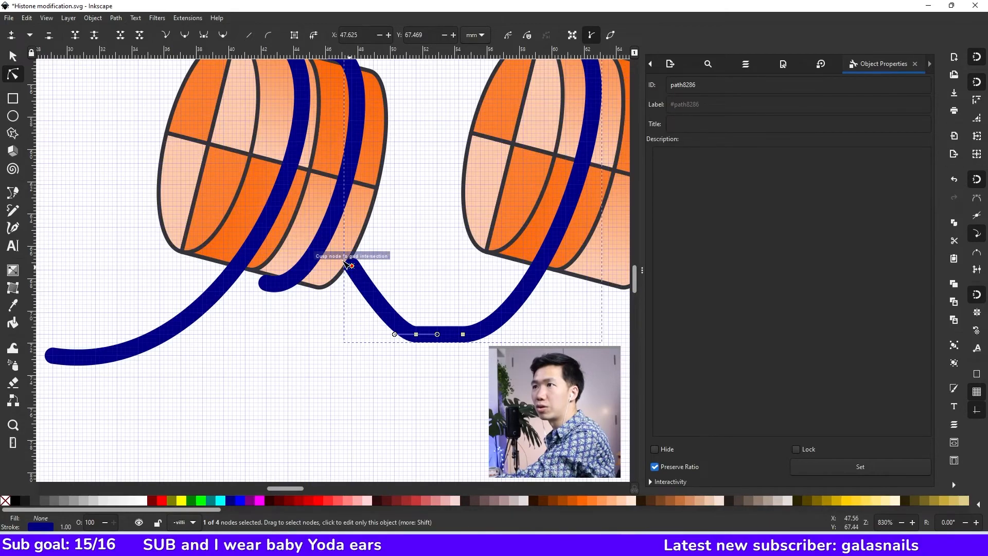
pyautogui.rightClick(353, 249)
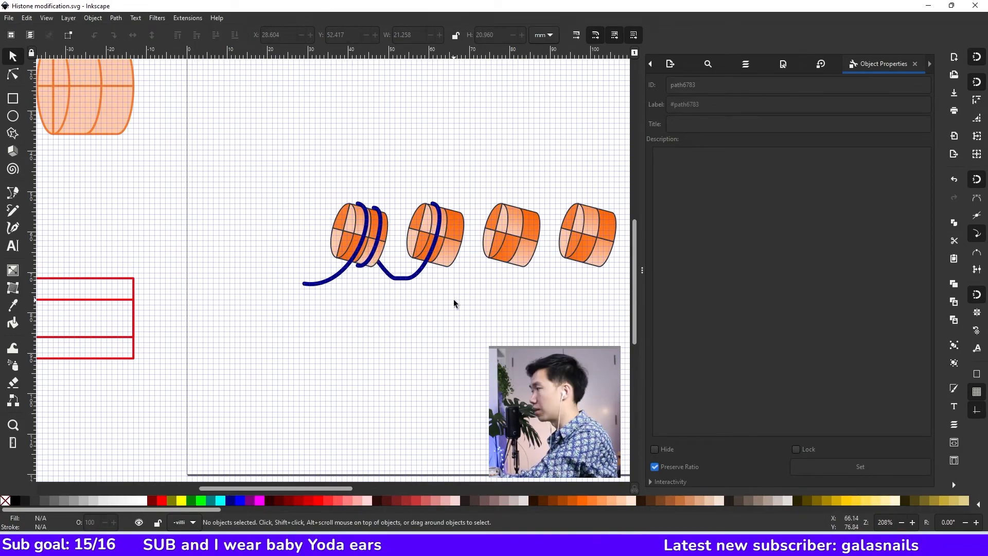
pyautogui.click(360, 240)
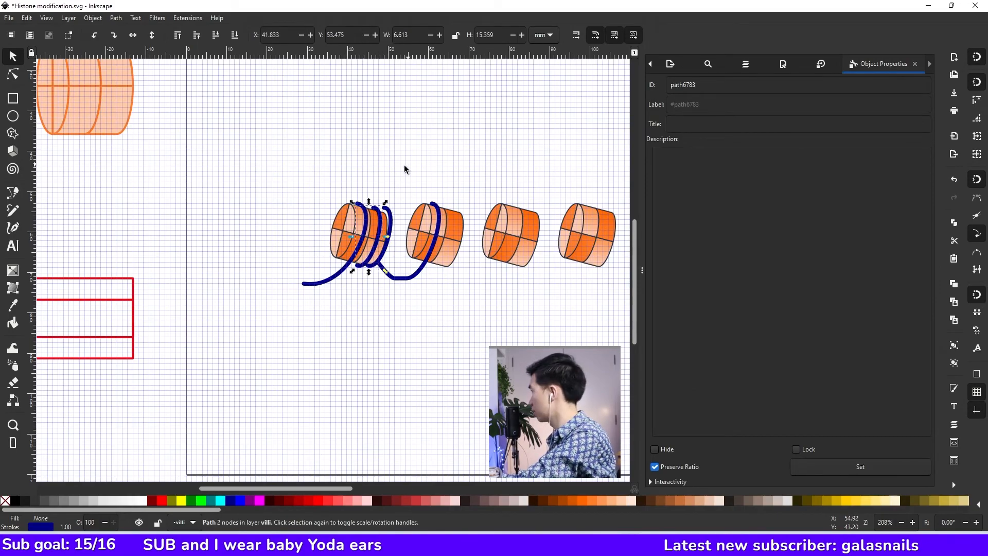
pyautogui.moveTo(362, 236); pyautogui.dragTo(378, 237)
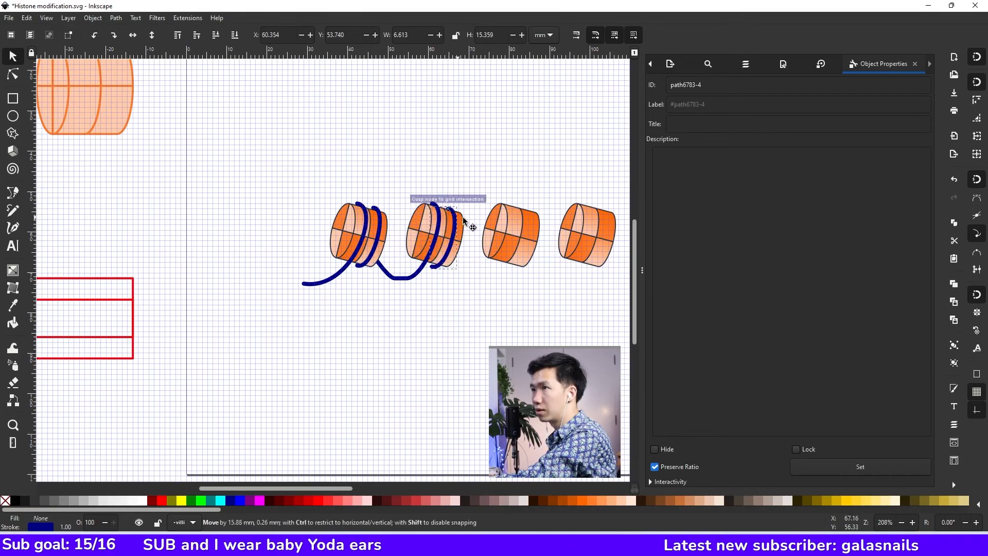
pyautogui.moveTo(448, 217); pyautogui.dragTo(449, 229)
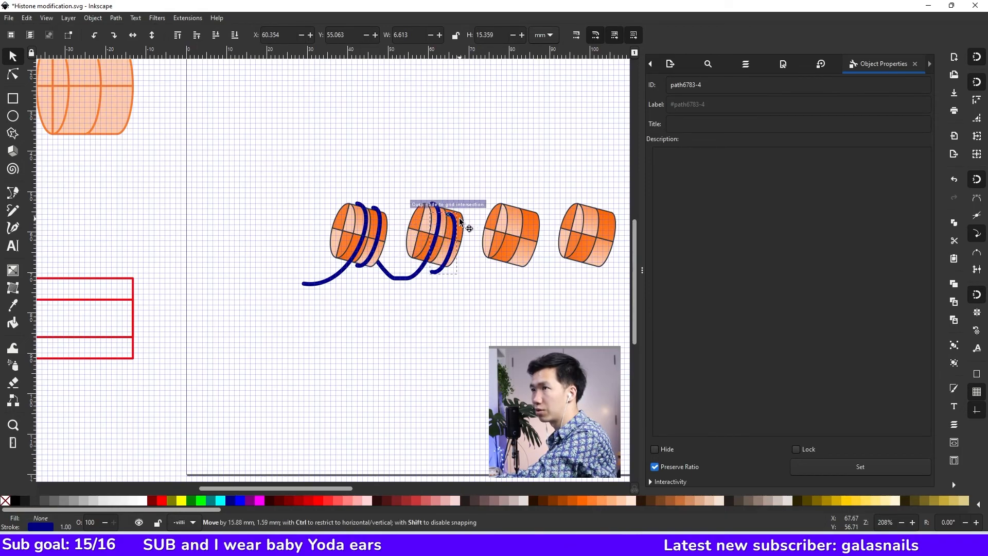
pyautogui.moveTo(448, 217); pyautogui.dragTo(451, 214)
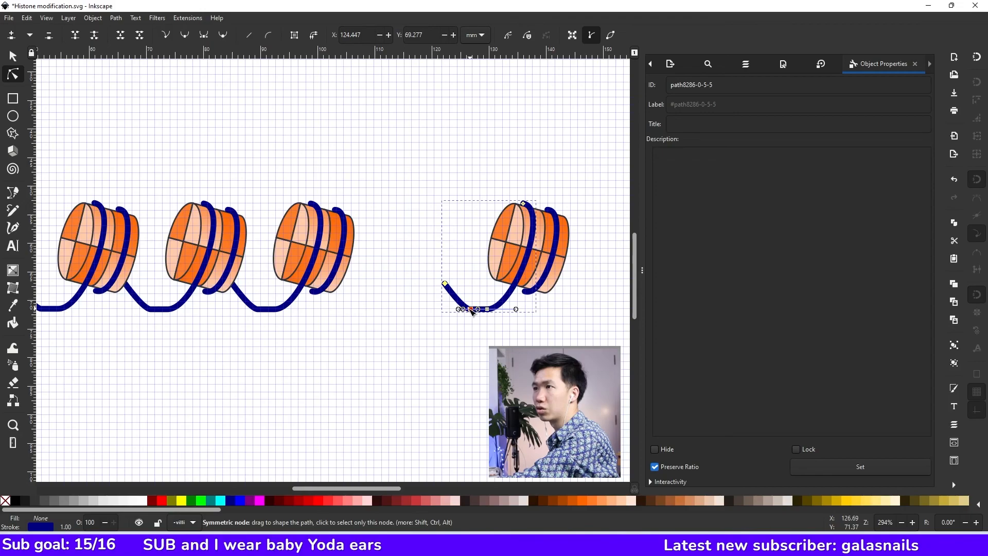
# Step: Drag the last linker's end node back onto the third histone's strand and select both
pyautogui.moveTo(470, 308); pyautogui.dragTo(391, 299)
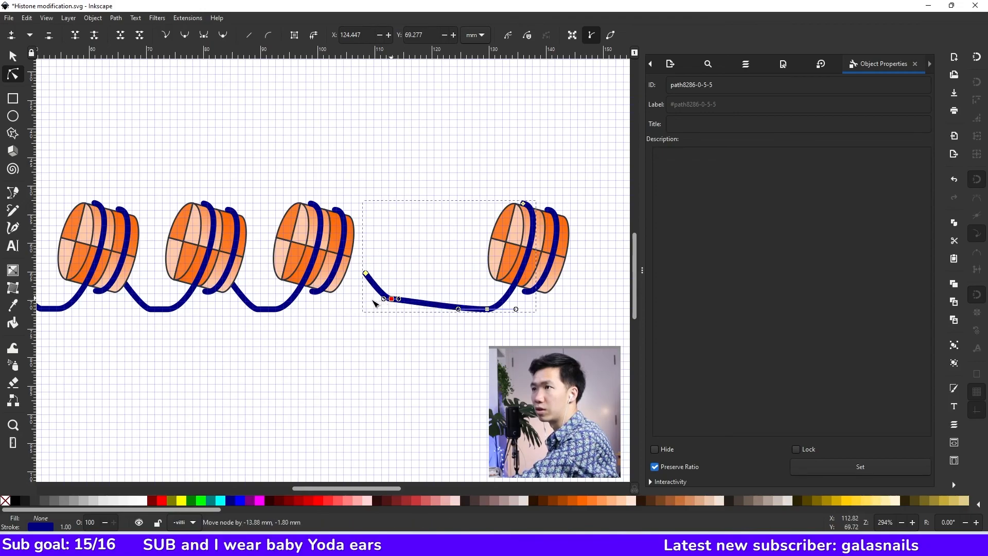
pyautogui.moveTo(391, 298); pyautogui.dragTo(366, 303)
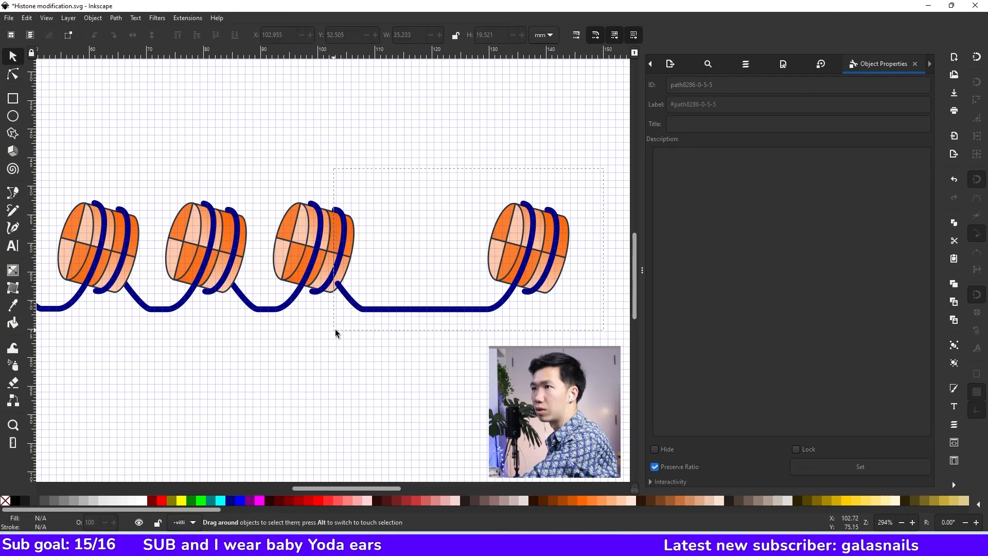
pyautogui.click(233, 35)
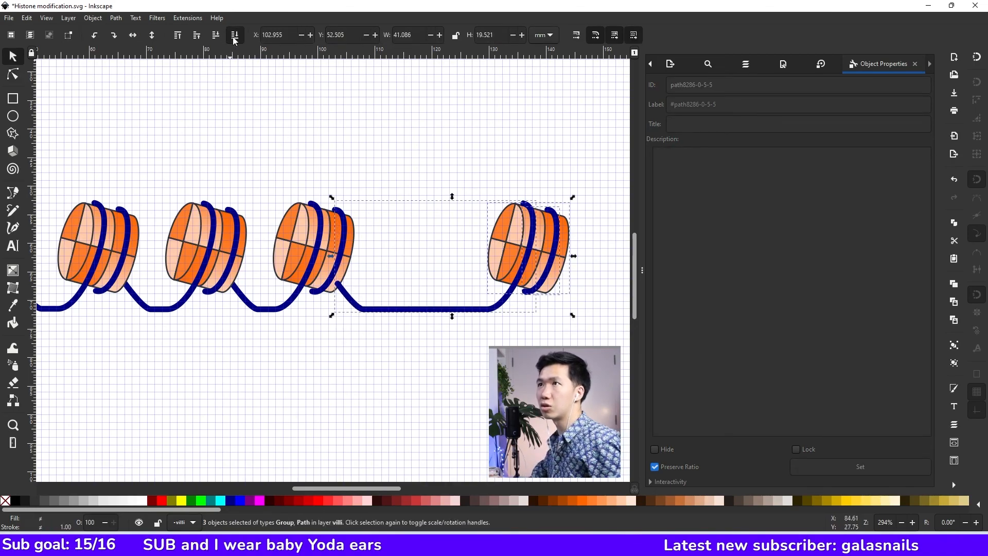